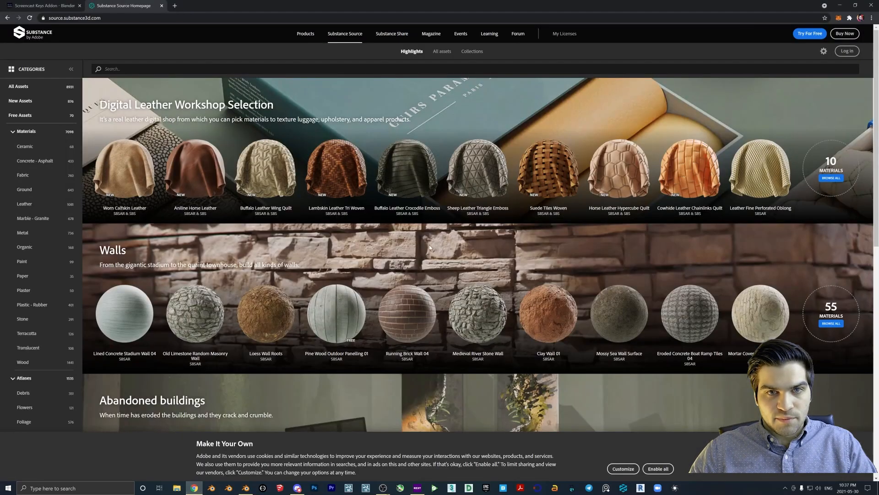
Search Substance Source for 'building' materials and submit the account sign-in.
type("building")
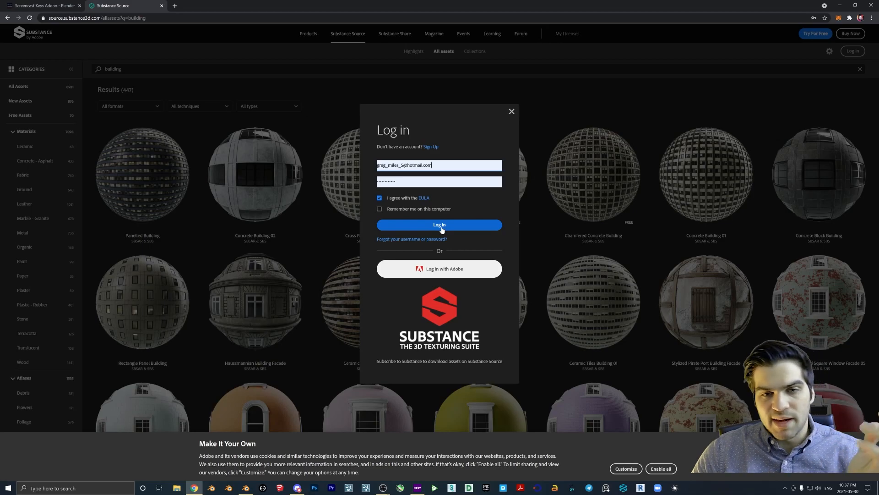
left_click(439, 225)
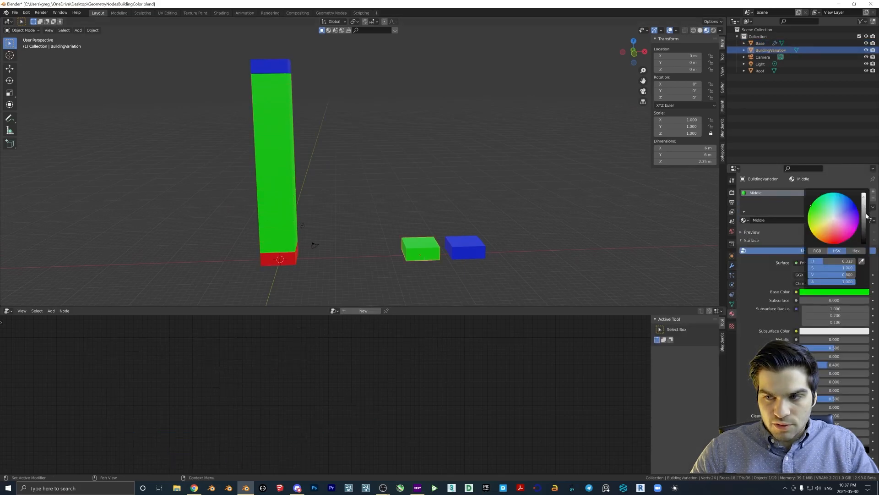
Drag the Middle material's base colour to black and darken the red Base material.
left_click_drag(863, 201, 863, 235)
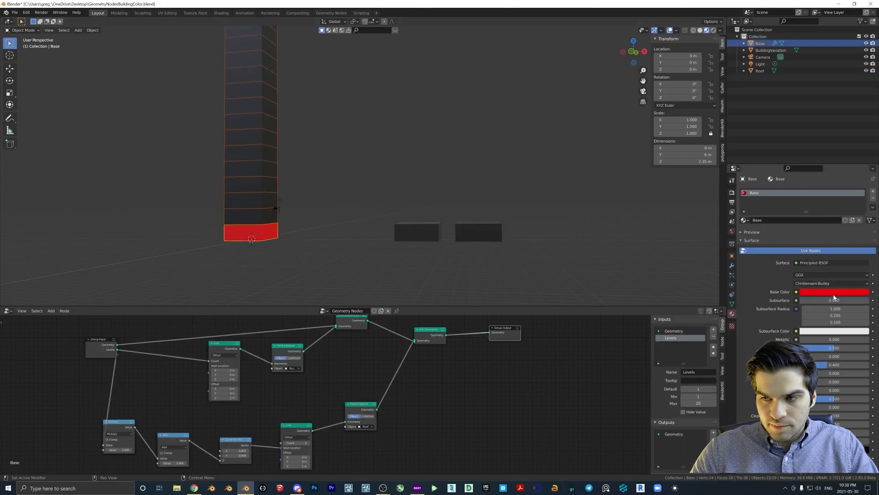
left_click(832, 291)
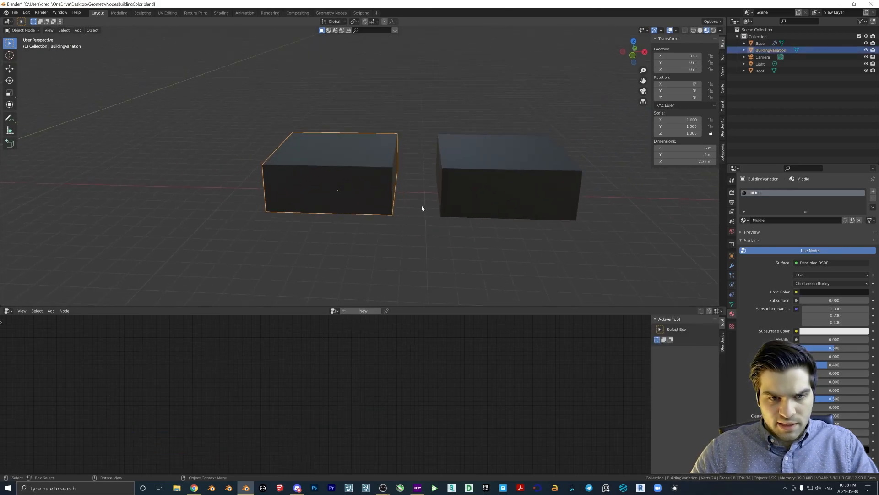
Loop-cut the floor box vertically and horizontally and scale both loop sets outward.
key("Tab")
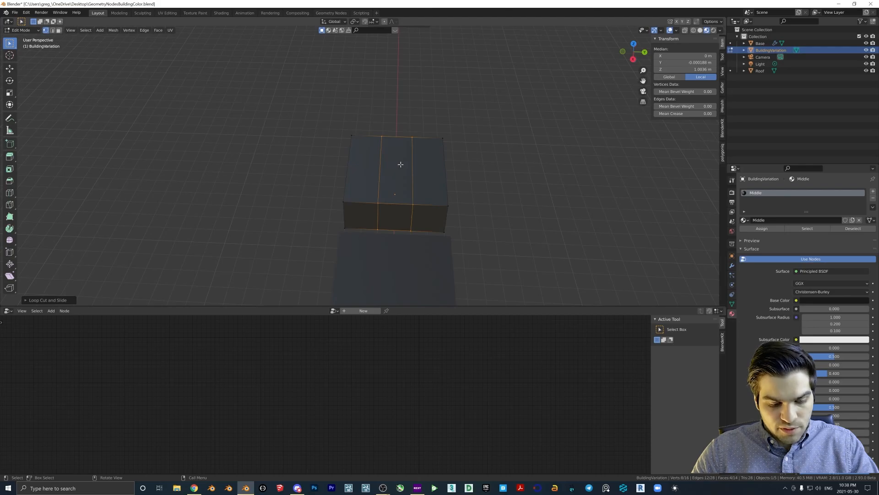
left_click(400, 164)
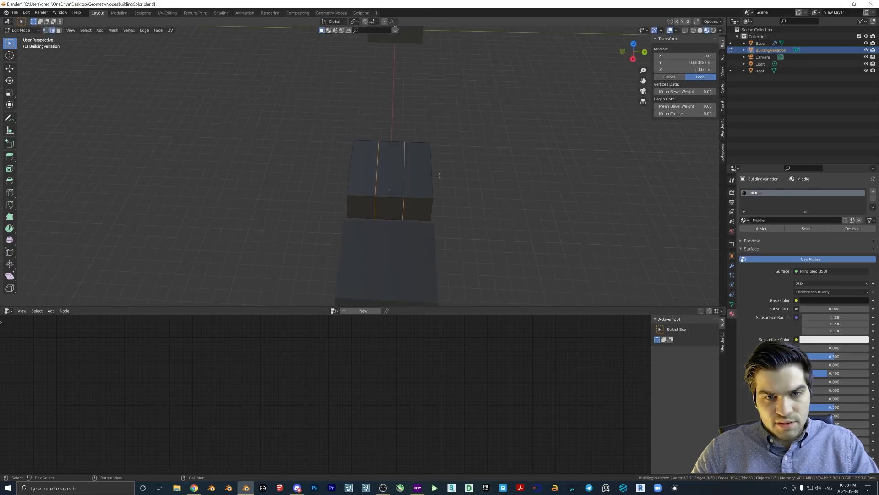
key("s")
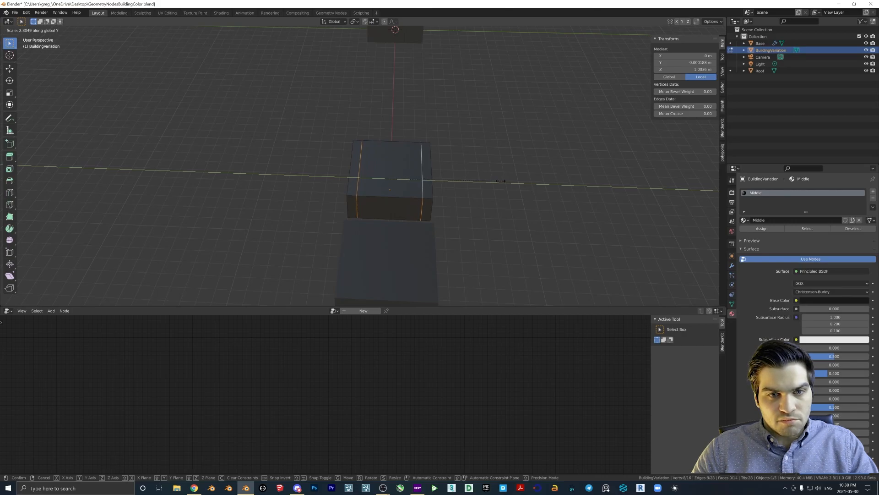
mouse_move(600, 192)
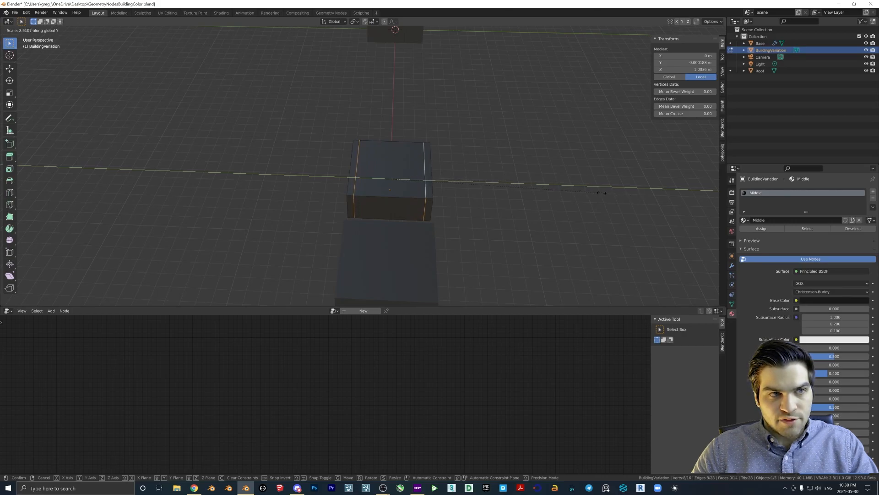
mouse_move(597, 194)
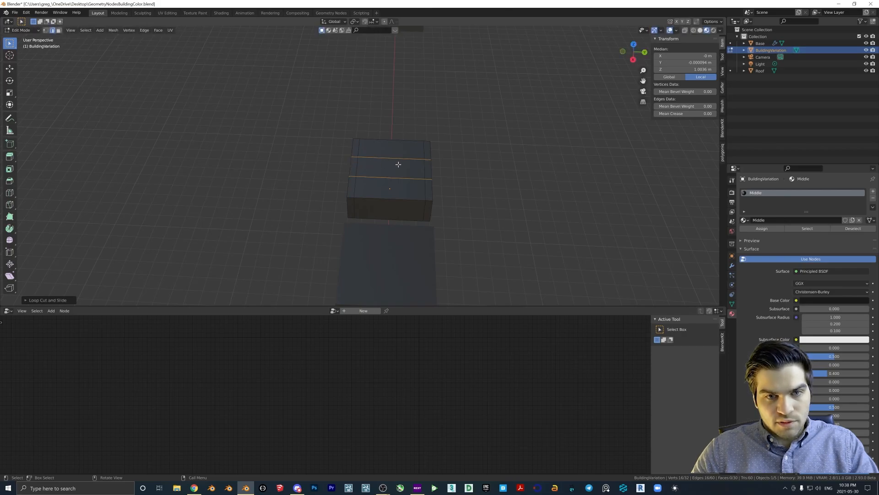
key("s")
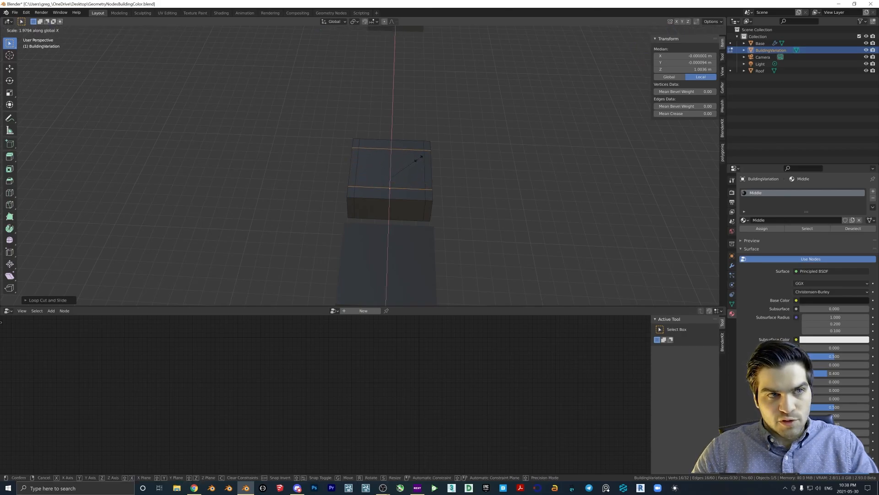
mouse_move(426, 153)
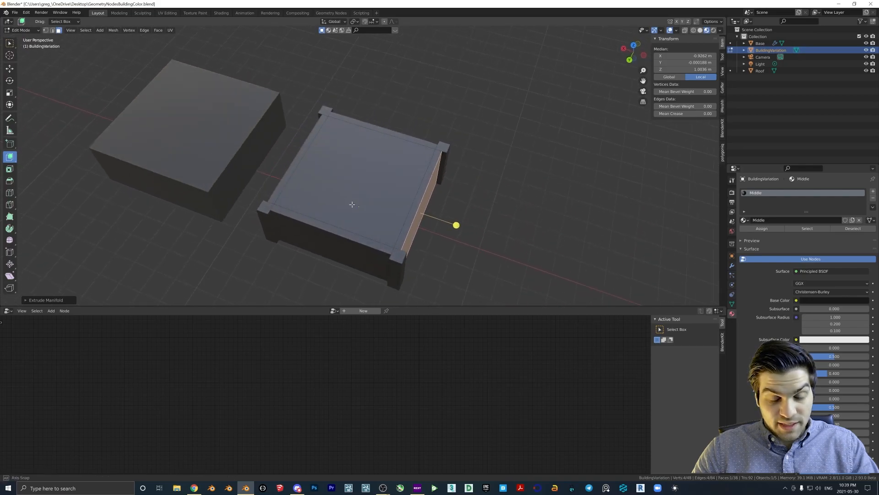
Extrude the side wall faces inward to leave corner pillars, then return to Object Mode.
left_click_drag(351, 203, 424, 248)
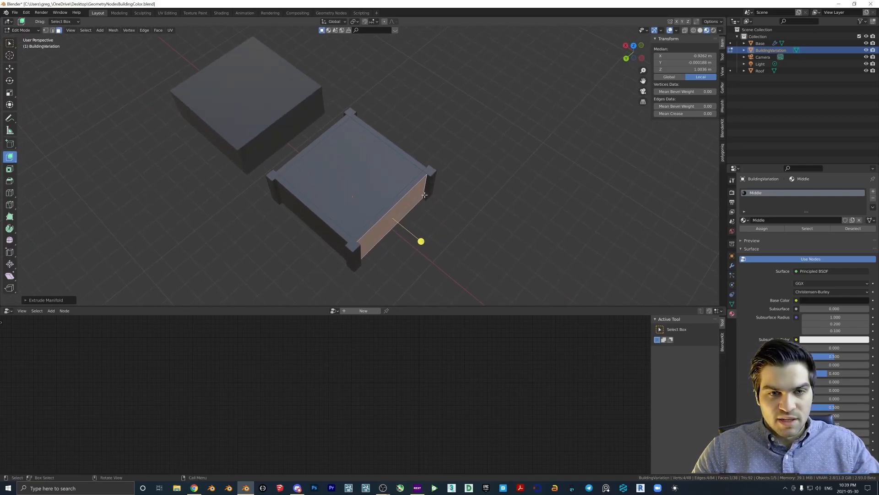
key("Tab")
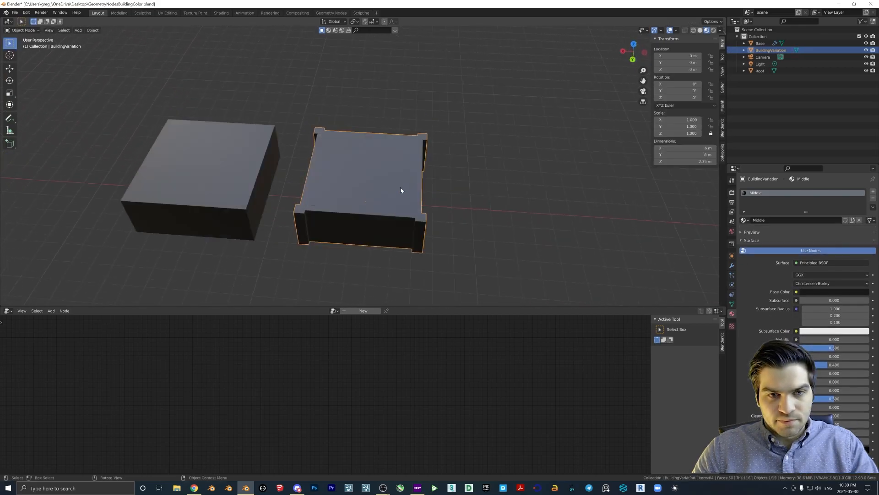
left_click_drag(401, 191, 426, 186)
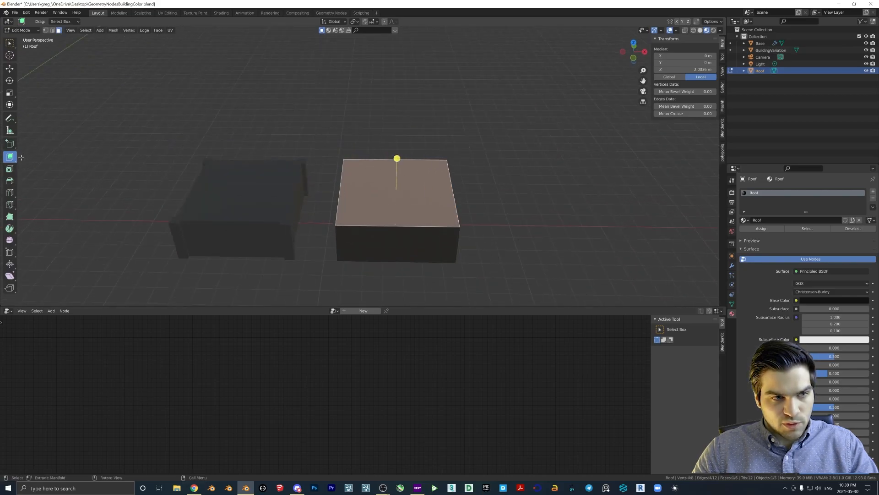
Extrude and repeatedly inset the roof's top face into stepped tiers.
left_click(10, 157)
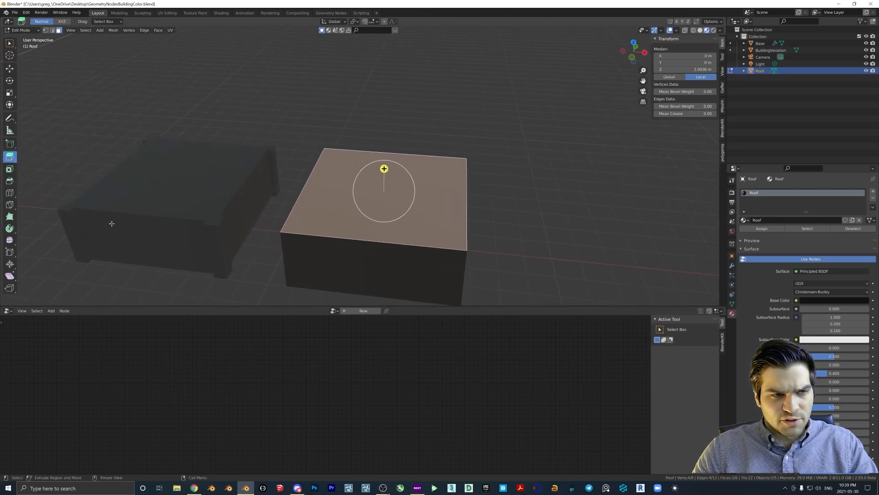
mouse_move(401, 181)
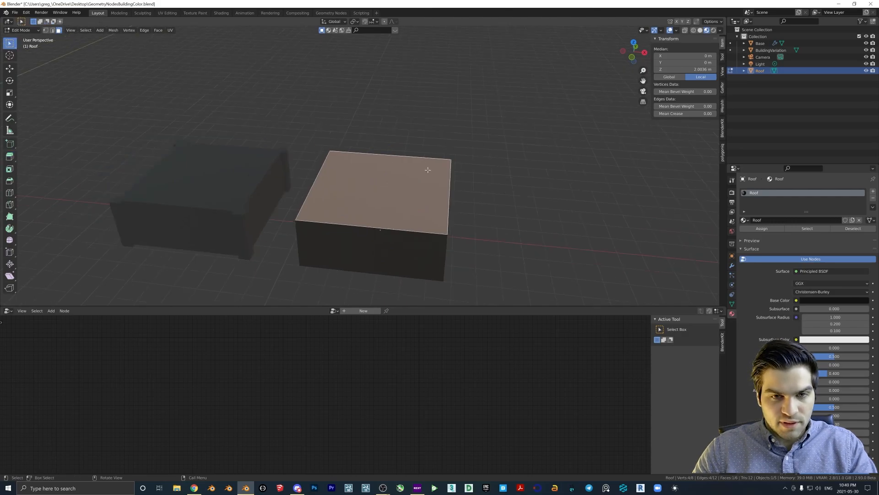
key("i")
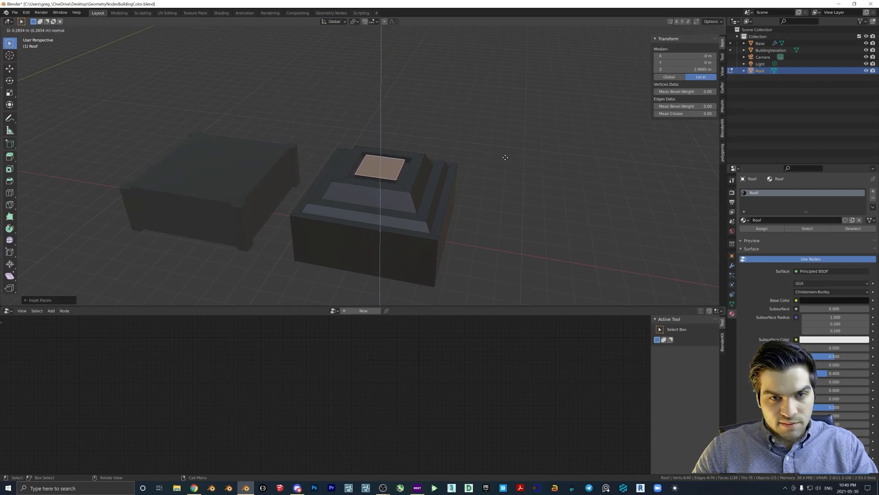
key("Tab")
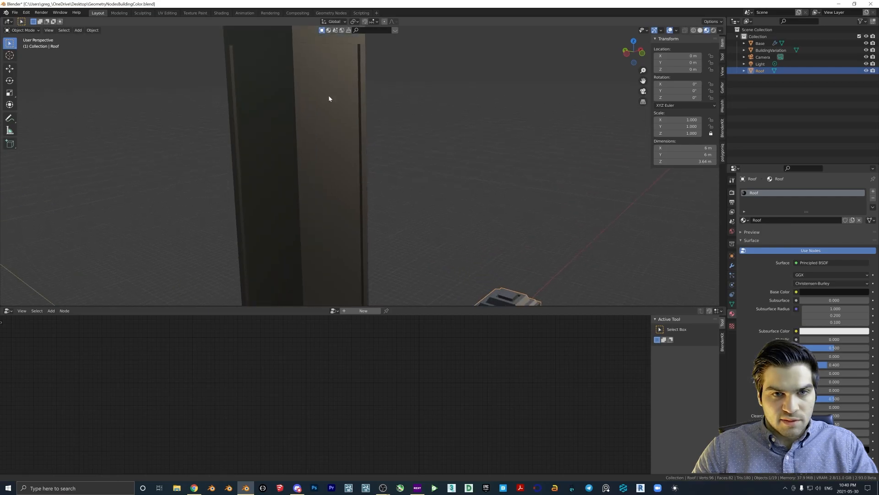
Select the Base tower object and change its Levels count in the Geometry Nodes modifier.
key("Tab")
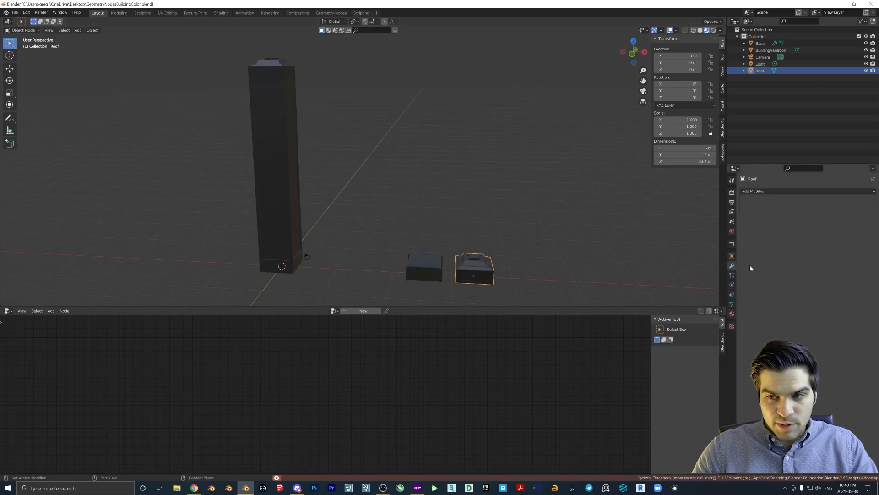
left_click(761, 43)
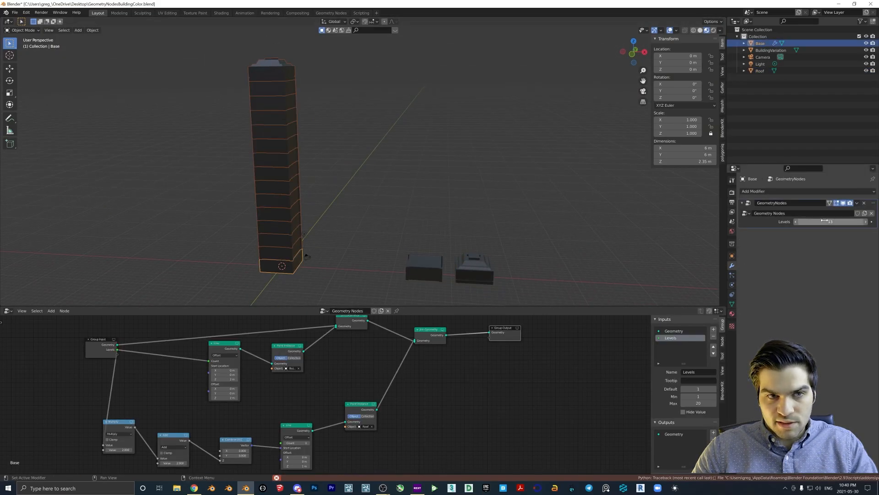
left_click_drag(833, 222, 830, 222)
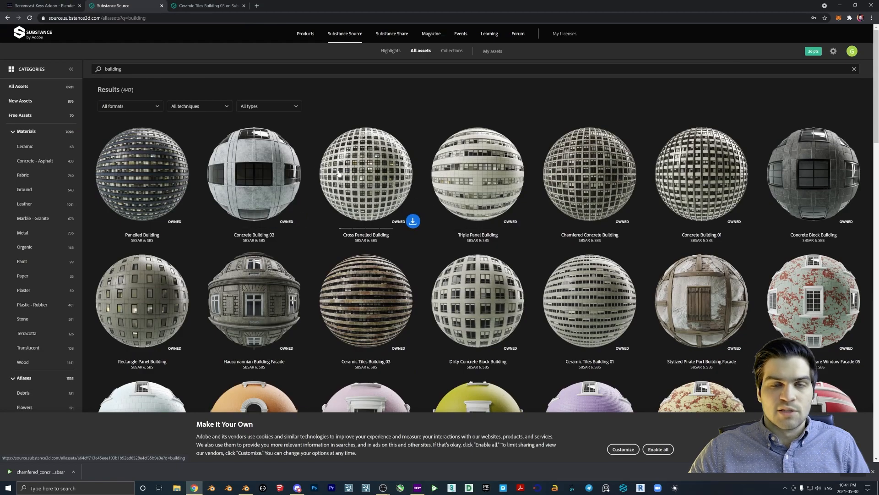
mouse_move(345, 34)
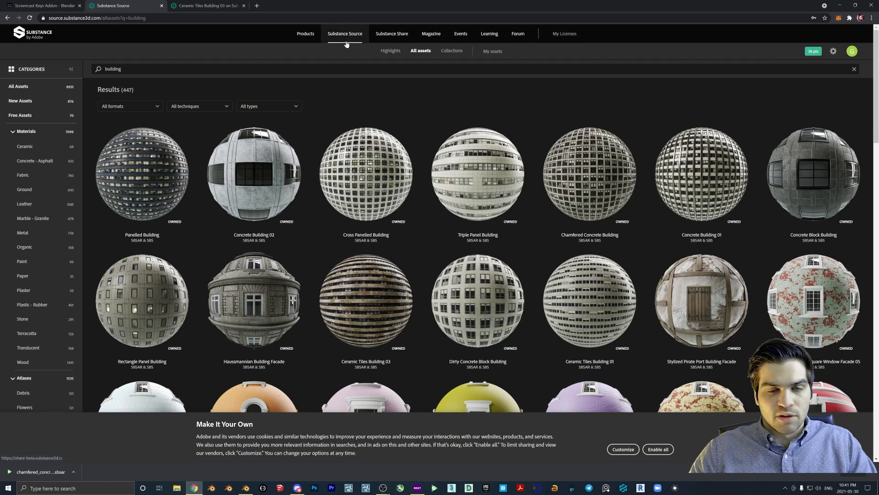
mouse_move(352, 93)
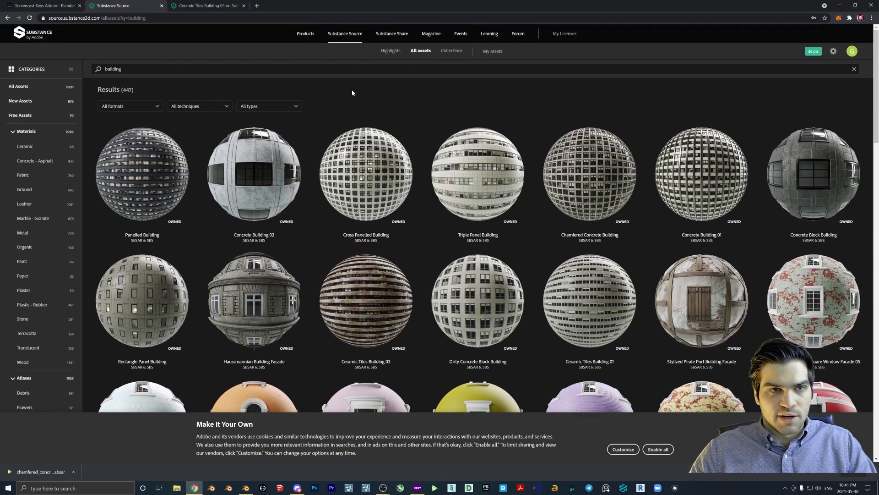
mouse_move(392, 113)
type(" free")
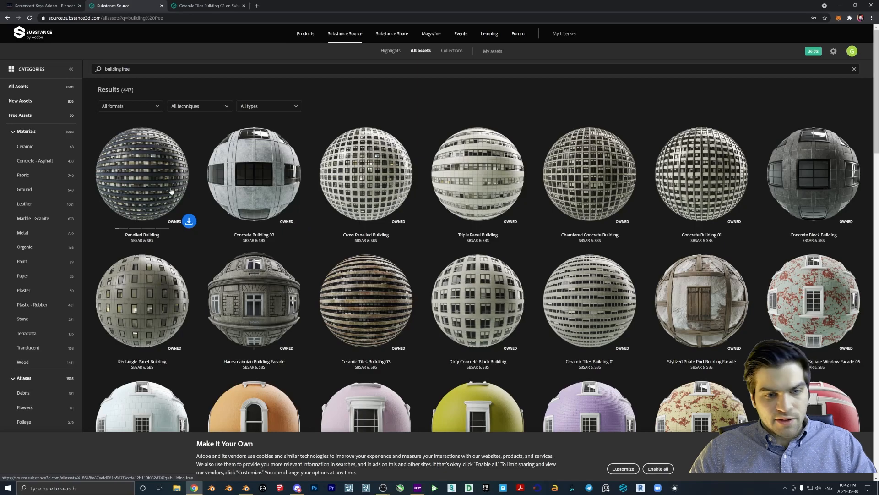
mouse_move(468, 202)
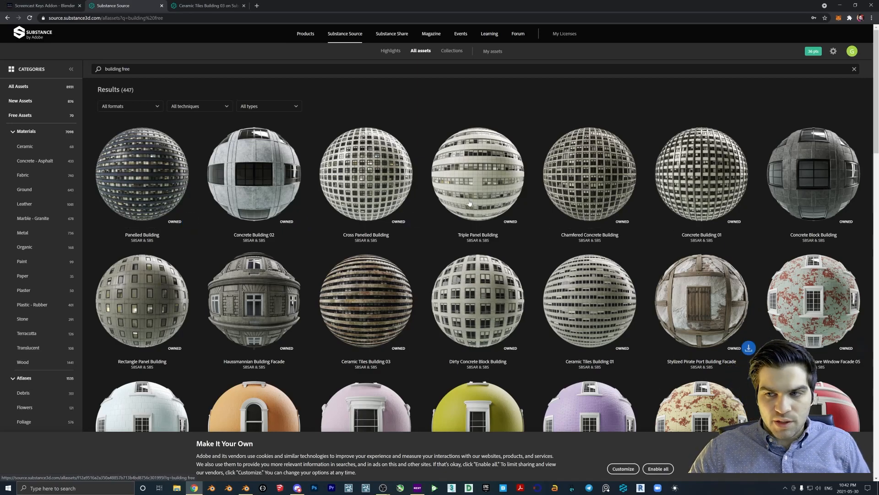
mouse_move(701, 191)
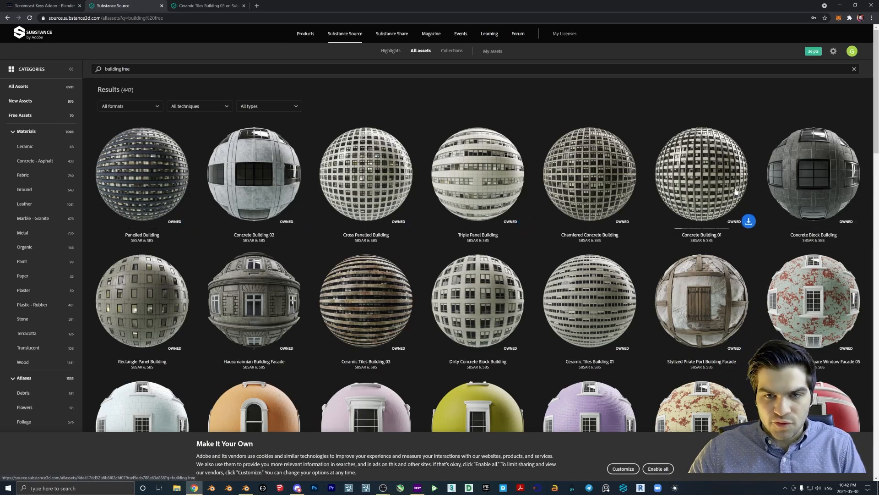
mouse_move(599, 165)
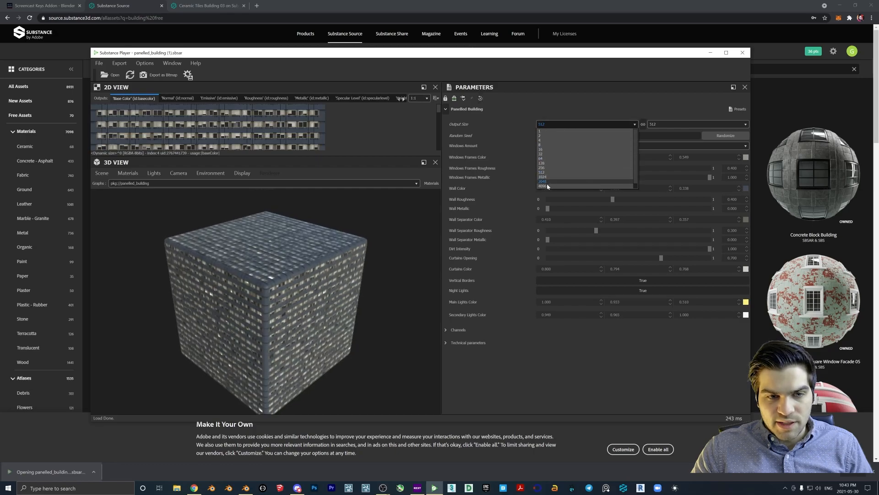
Set output resolution to 4096 and point bitmap export at the Desktop 'building' folder.
left_click(543, 181)
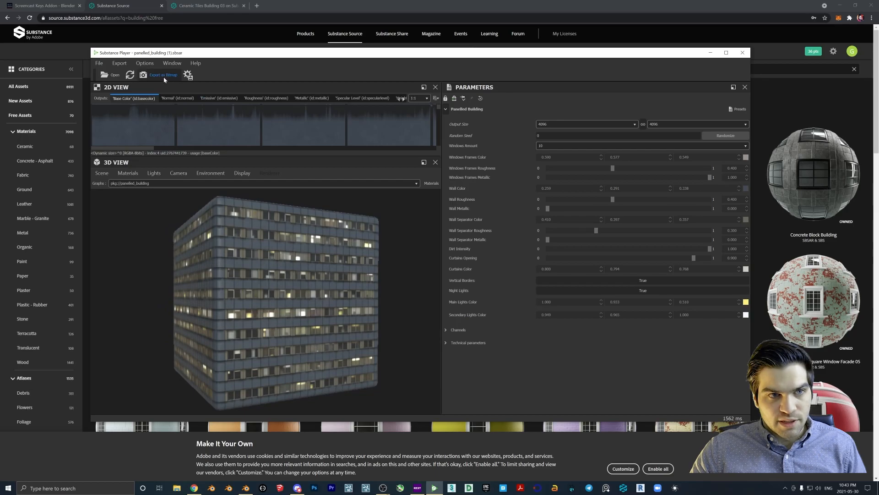
left_click(163, 75)
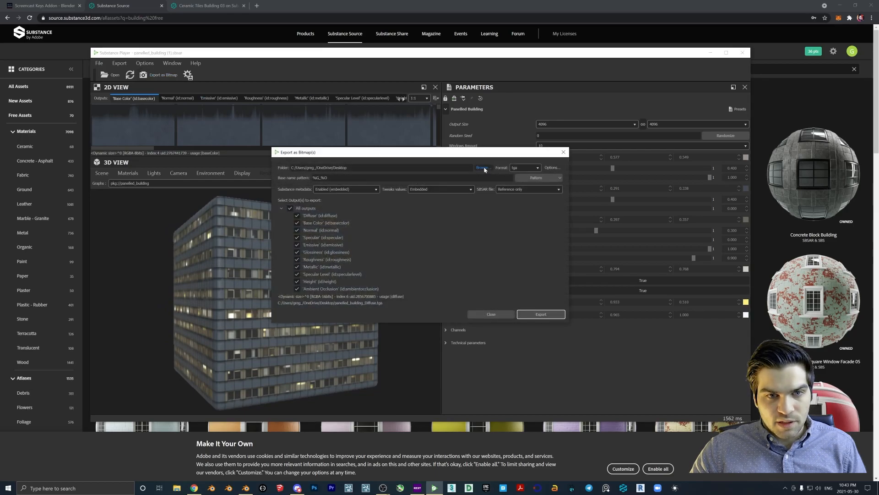
left_click(481, 167)
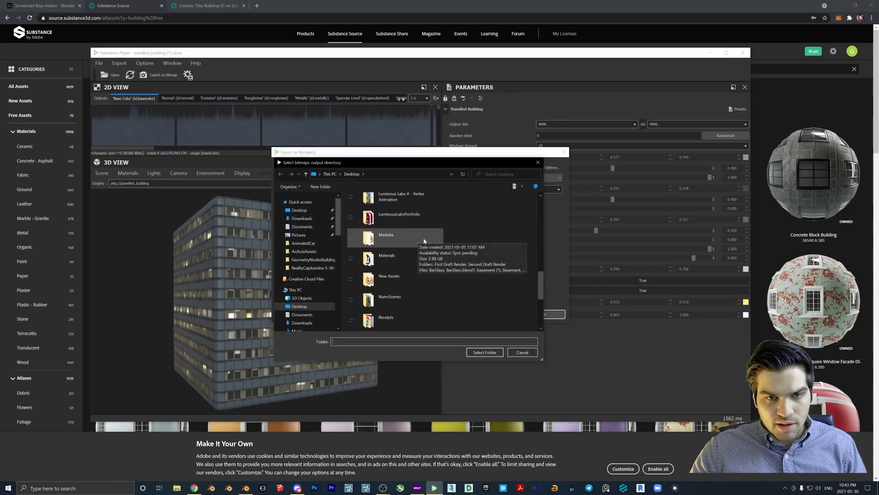
scroll("down", 3)
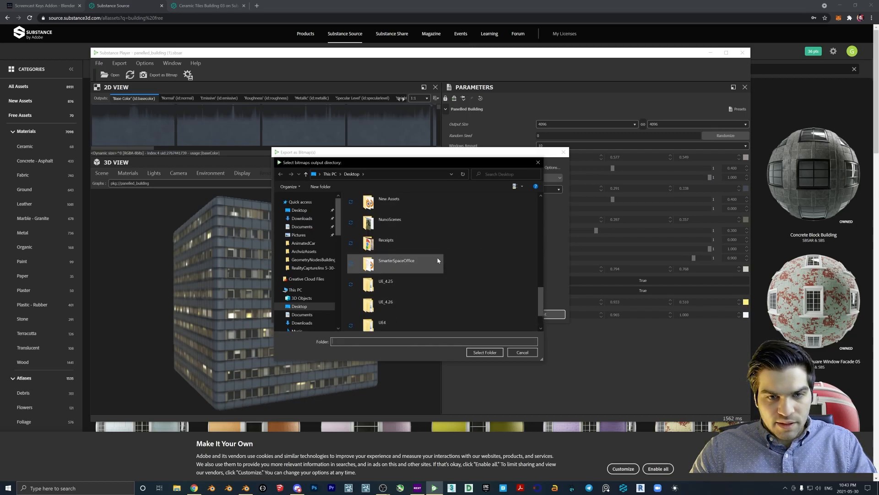
scroll("down", 3)
type("building")
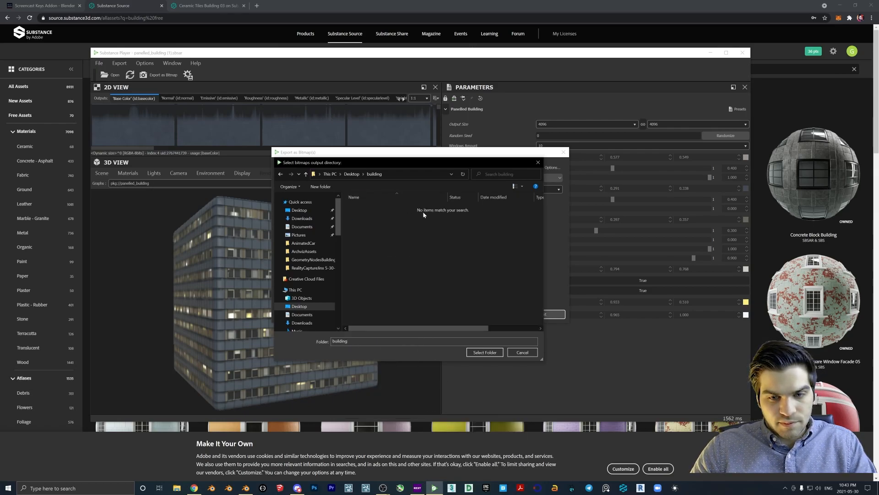
left_click(484, 352)
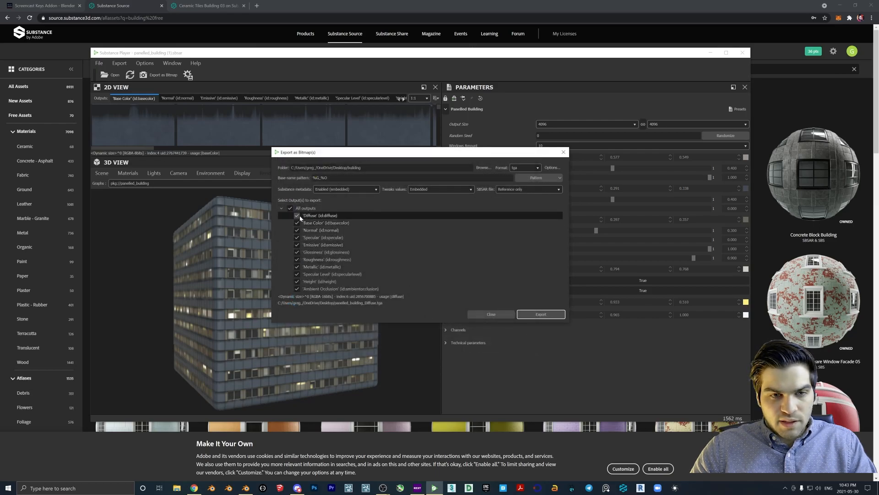
Uncheck the unneeded maps, choose PNG format and export the five remaining maps.
left_click(298, 215)
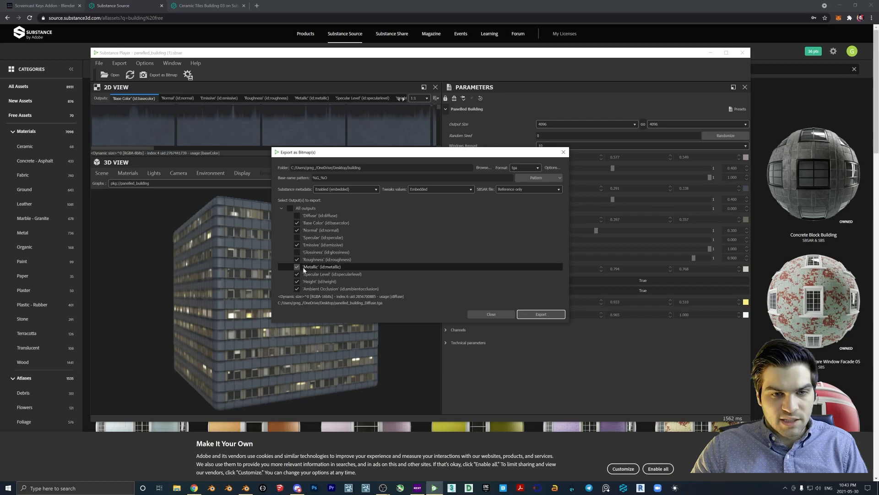
left_click(297, 266)
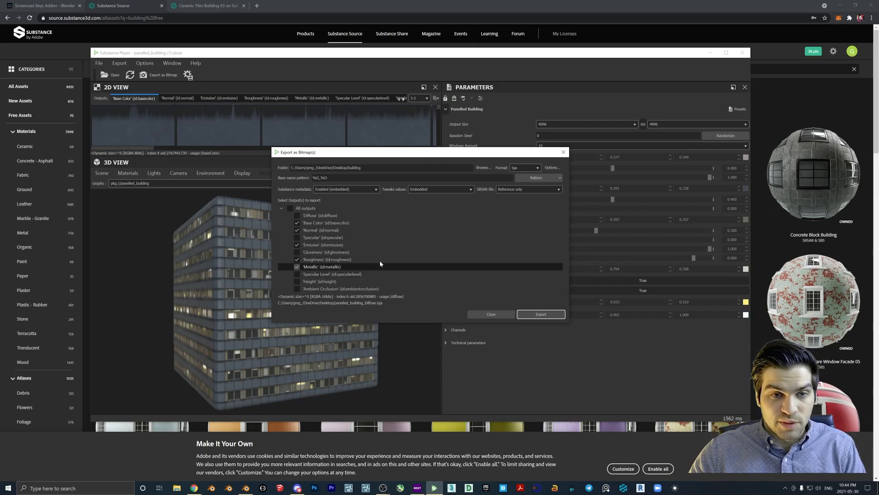
left_click(525, 167)
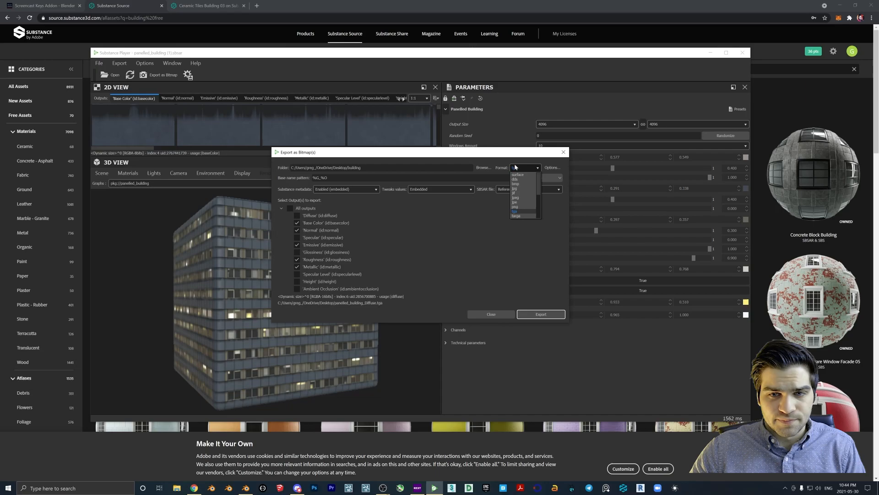
left_click(516, 201)
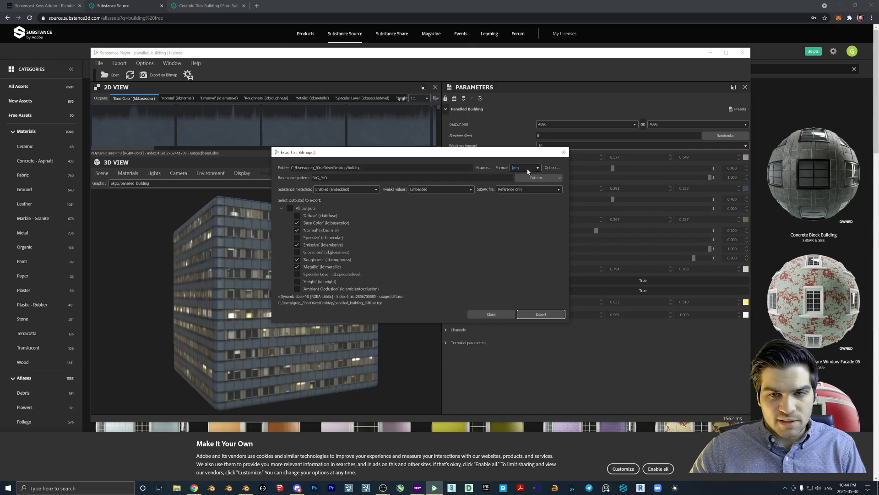
left_click(526, 168)
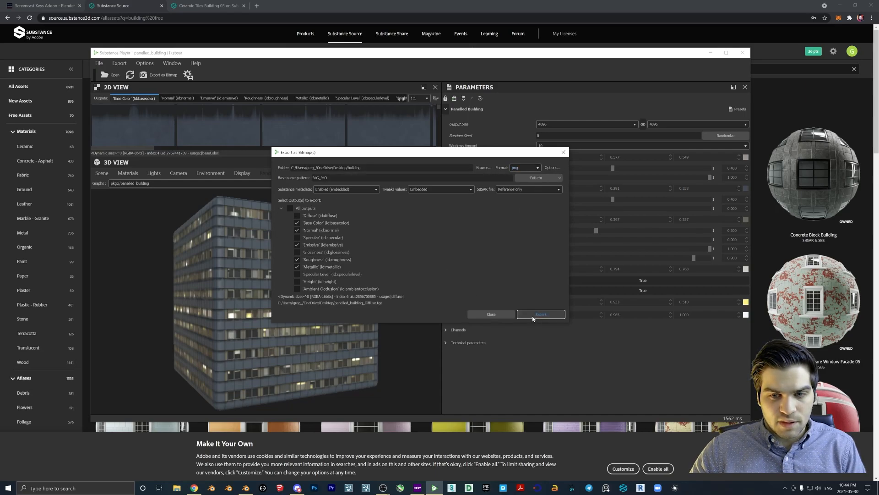
left_click(540, 314)
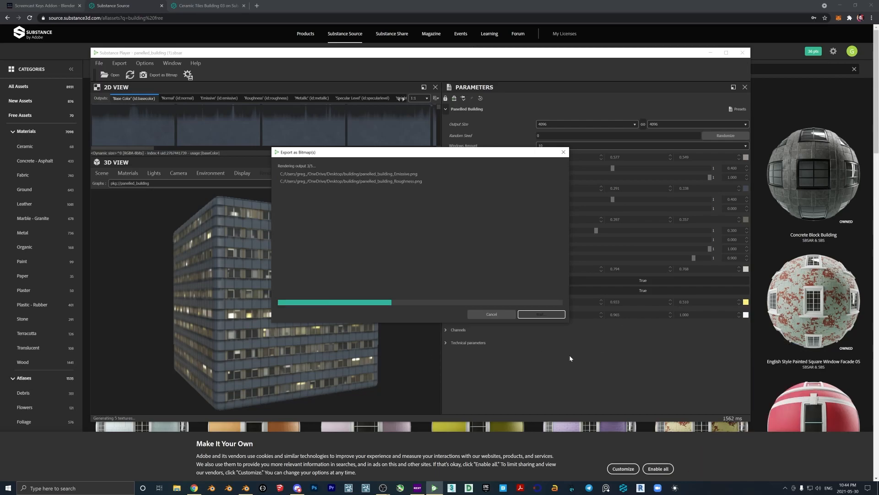
mouse_move(535, 350)
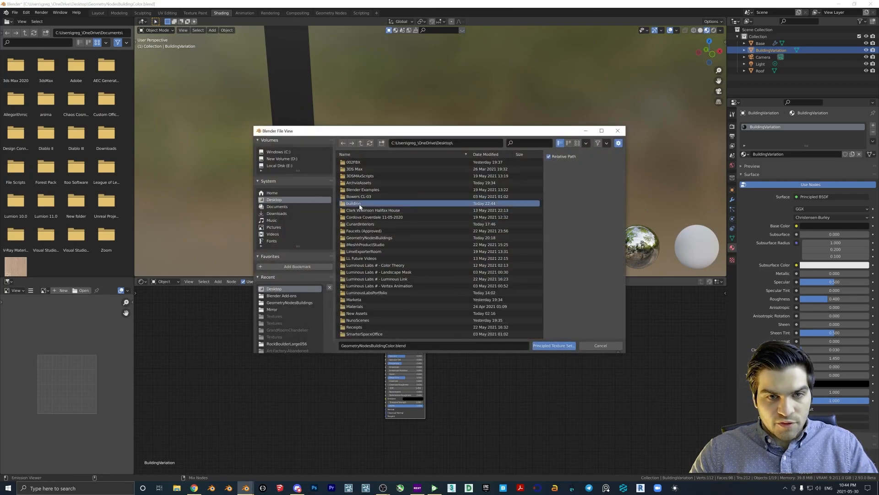
Run Principled Texture Setup on the five PNGs in the building folder.
double_click(353, 203)
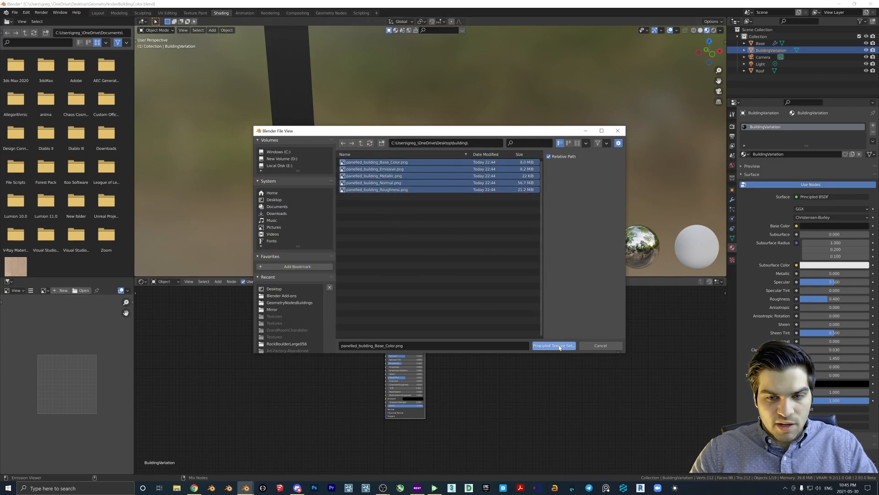
left_click(552, 345)
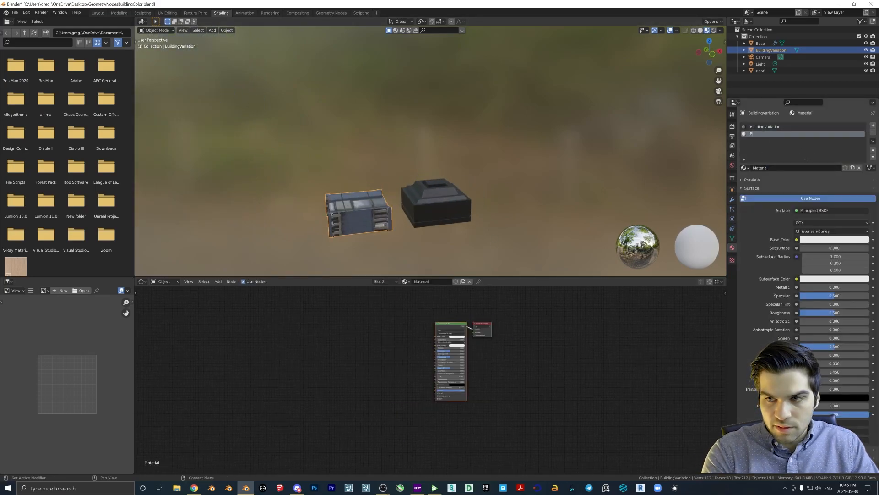
Add a BuildingFrame material slot for the frame faces and set its base colour to black.
left_click(764, 134)
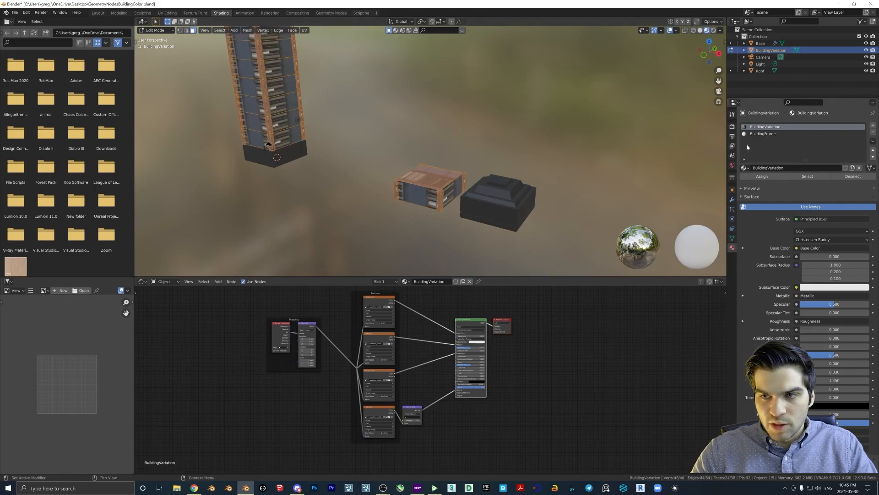
left_click(763, 134)
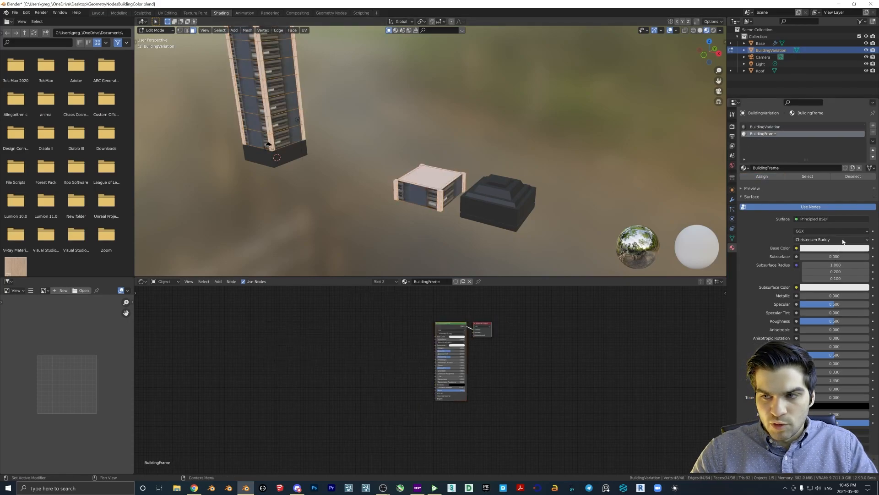
left_click(834, 247)
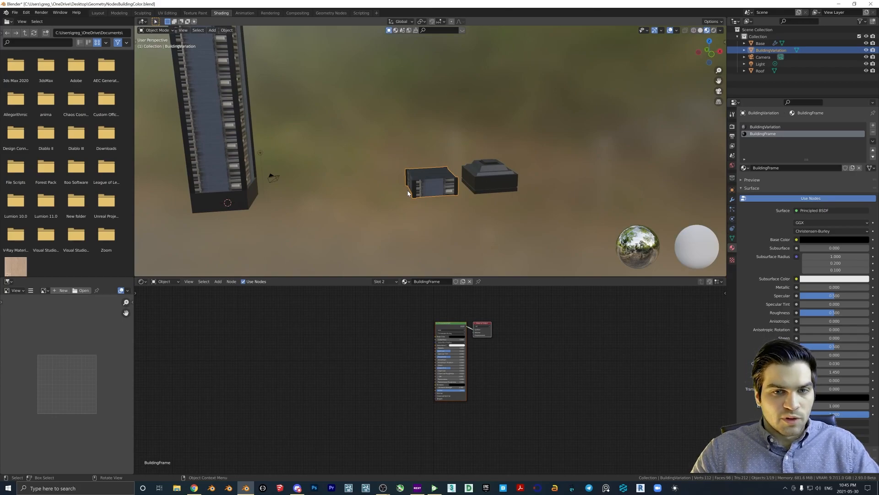
mouse_move(409, 193)
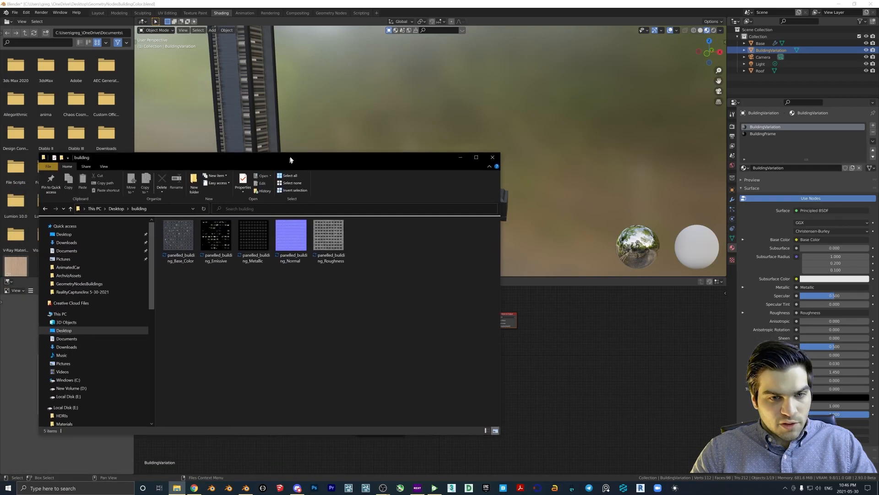
Check the exported maps and Image Texture nodes, then save the building file.
left_click(217, 234)
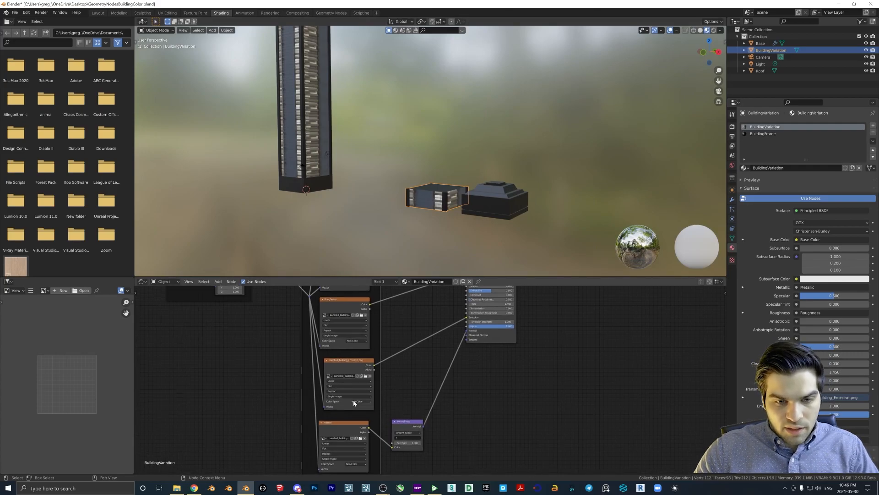
left_click(357, 401)
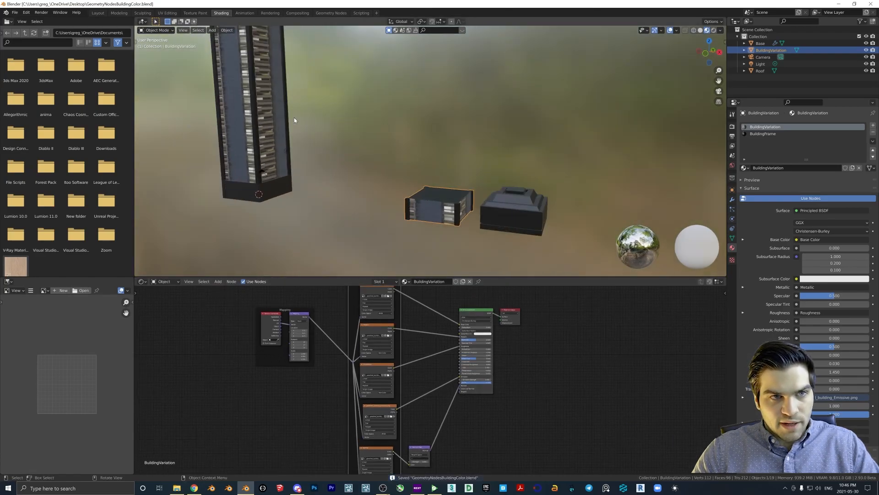
Show panelled_building_Base_Color.png in UV Editing, fit the wall UVs over a window row, leave Edit Mode.
left_click(167, 13)
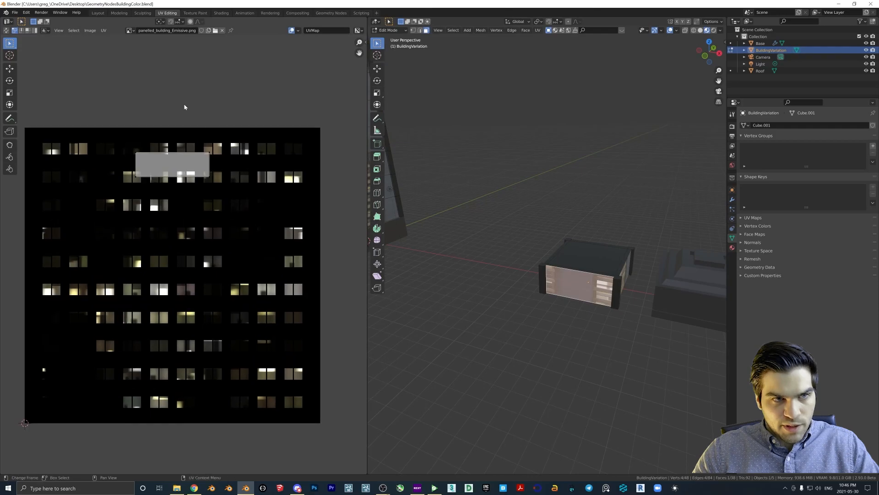
left_click(130, 30)
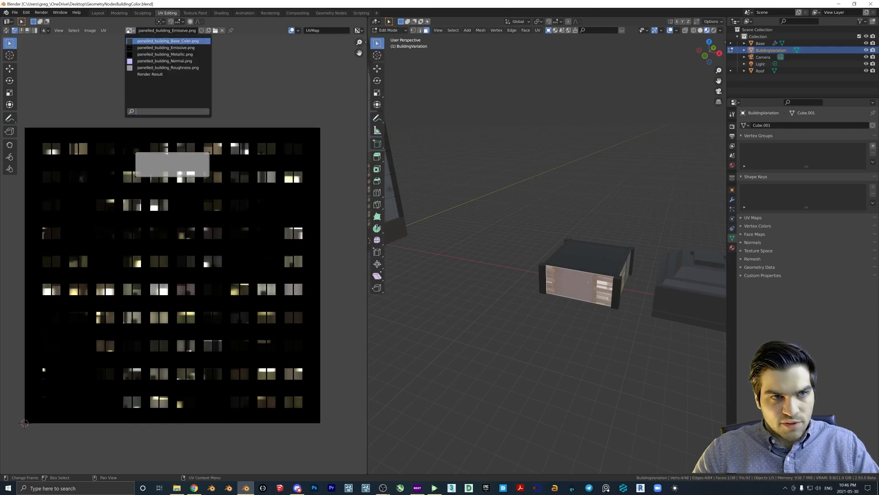
left_click(168, 40)
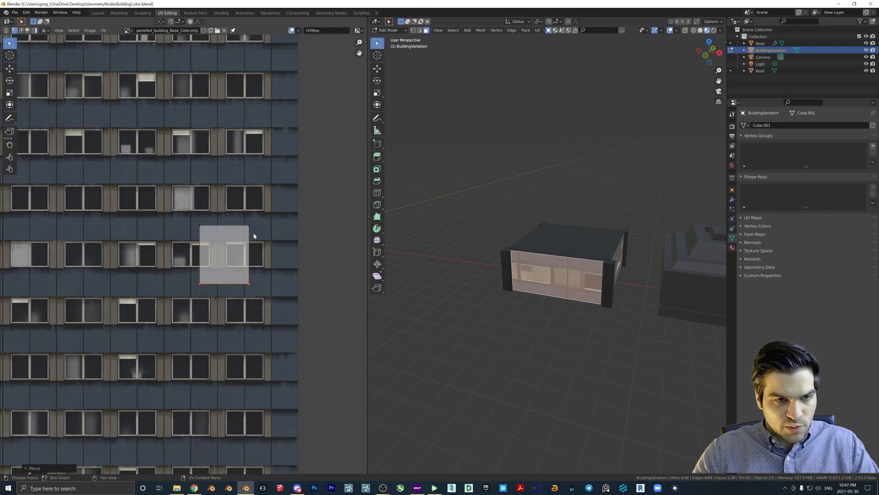
mouse_move(238, 230)
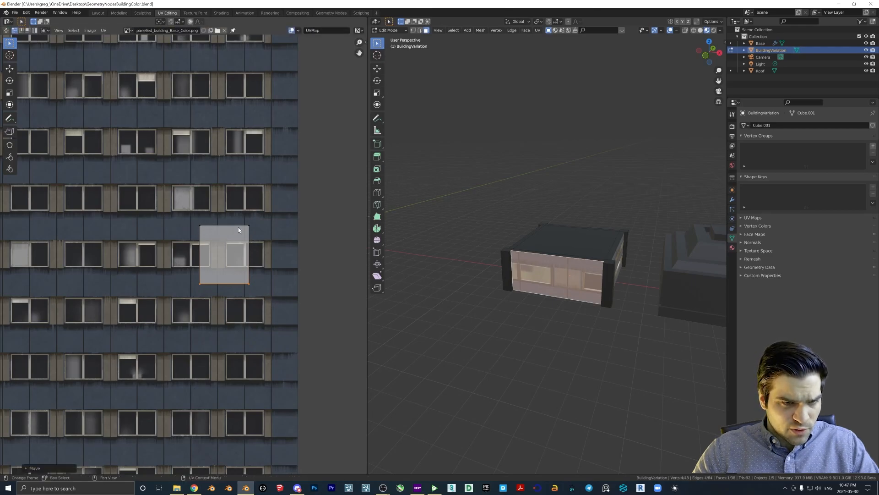
mouse_move(201, 190)
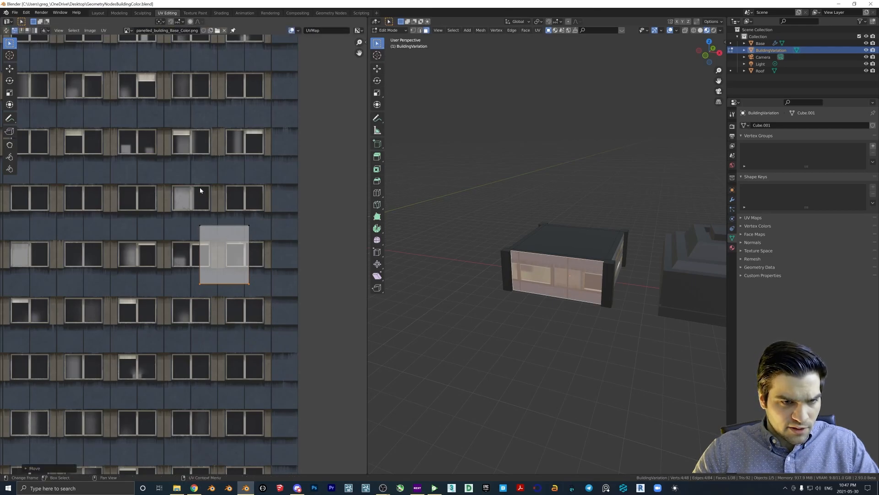
mouse_move(225, 269)
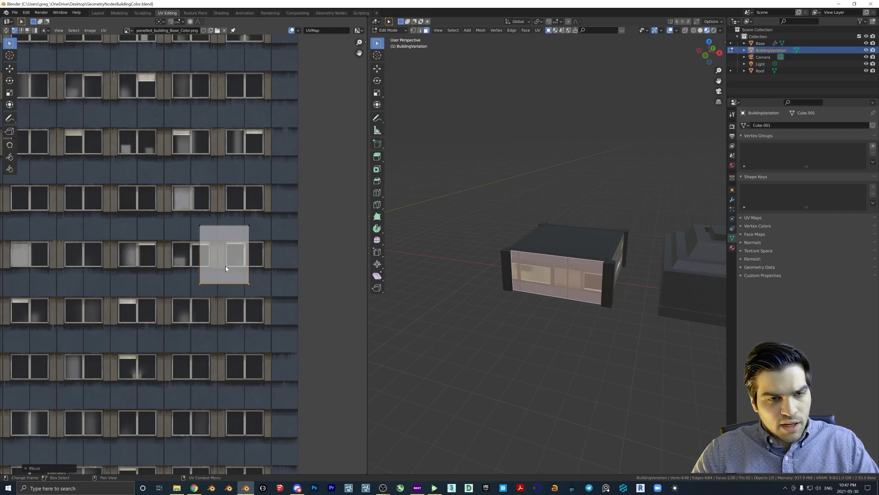
mouse_move(244, 279)
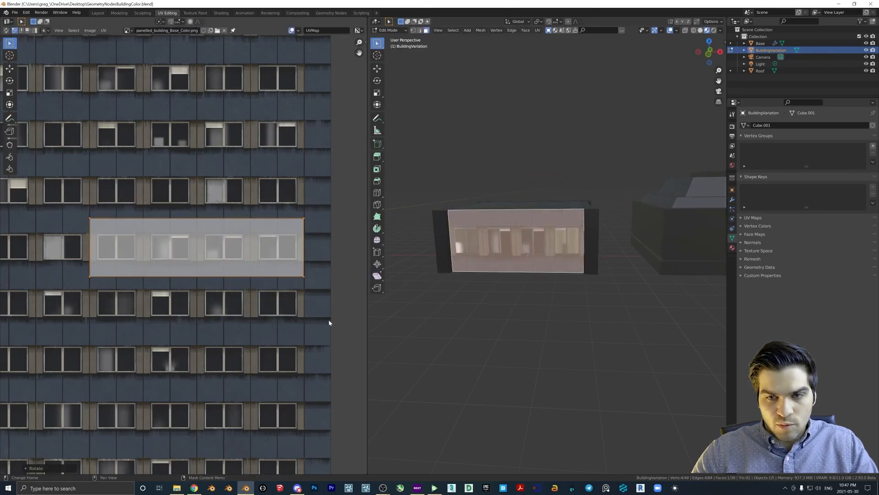
key("Tab")
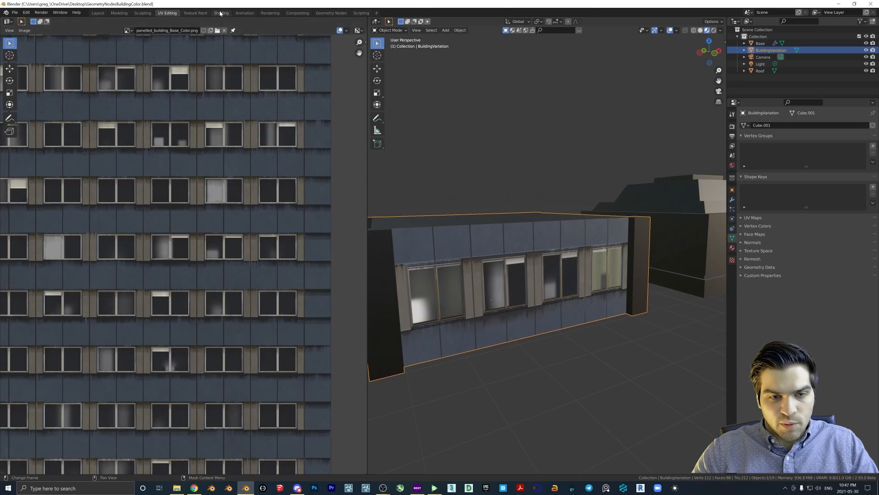
left_click(221, 11)
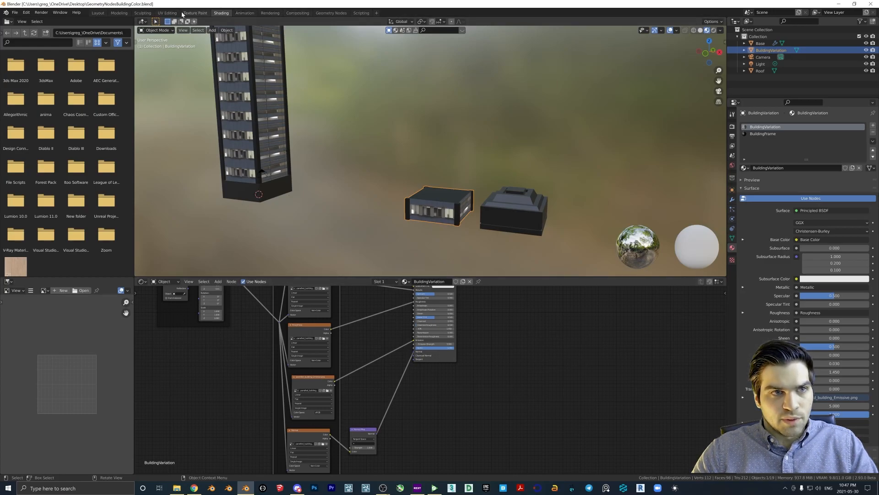
left_click(167, 12)
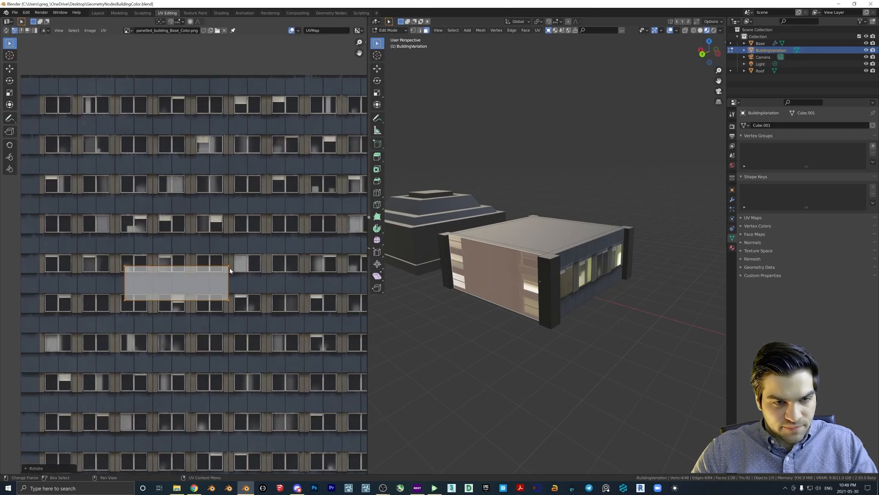
Move the floor piece's wall UVs onto a window row, check the lit result, return to Layout.
left_click_drag(176, 283, 176, 129)
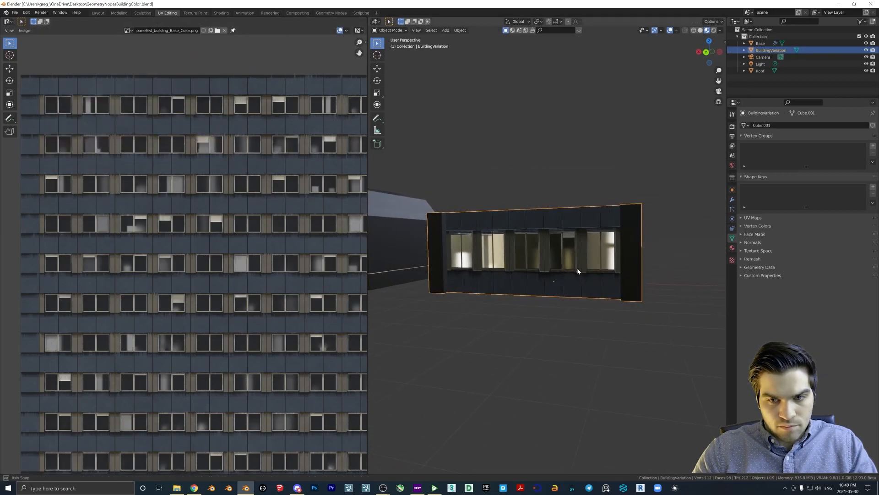
left_click_drag(578, 269, 550, 292)
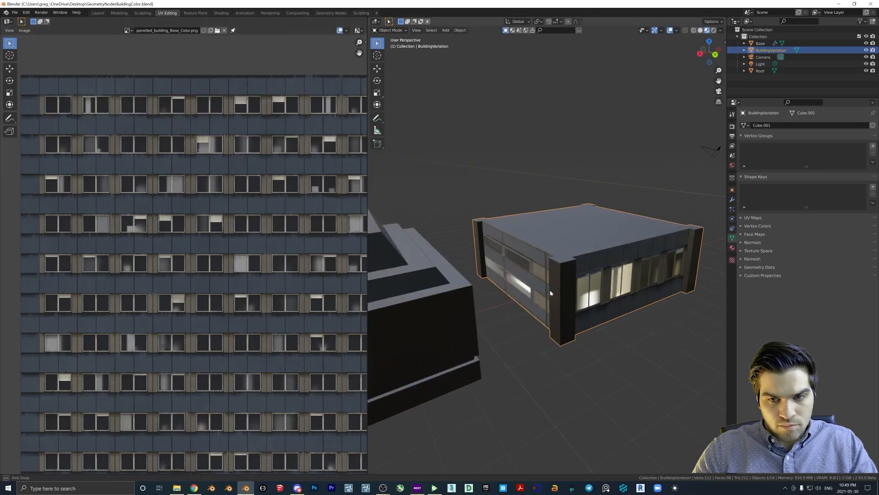
key("Tab")
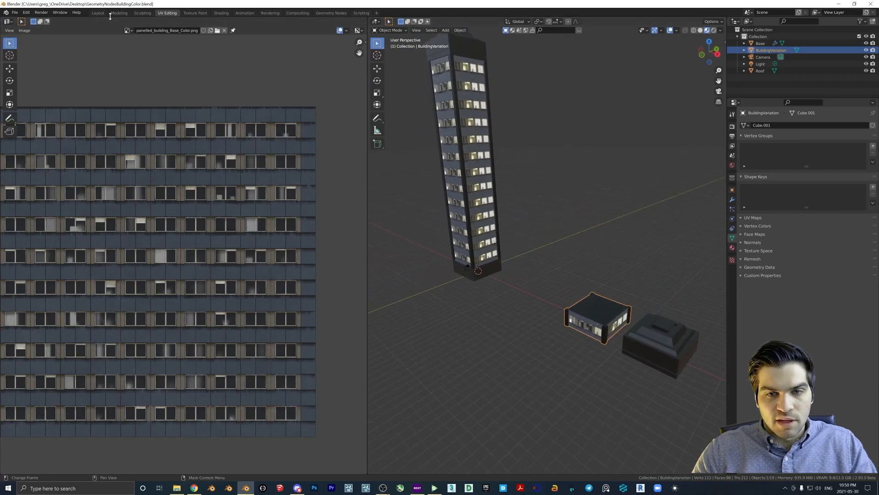
left_click(97, 12)
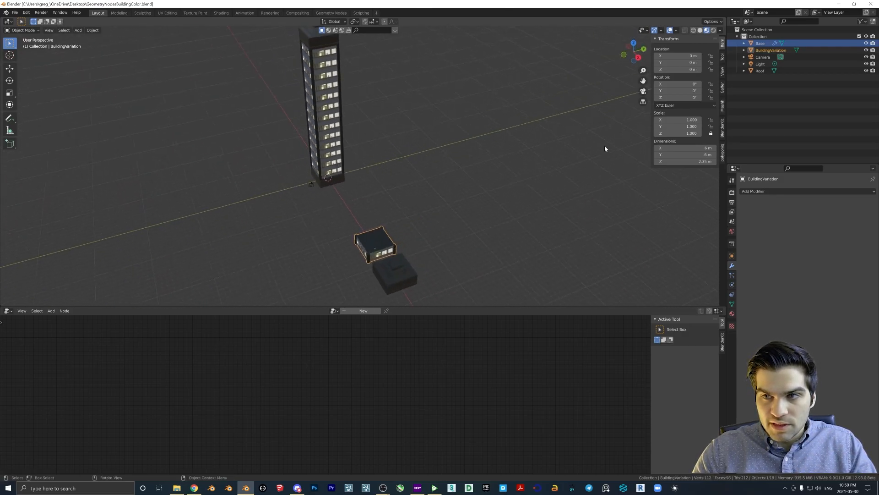
Move the floor piece to a new BuildingLevelVariation collection, push the roof aside, duplicate six copies in a row.
right_click(758, 30)
type("BuildingLevelVariation")
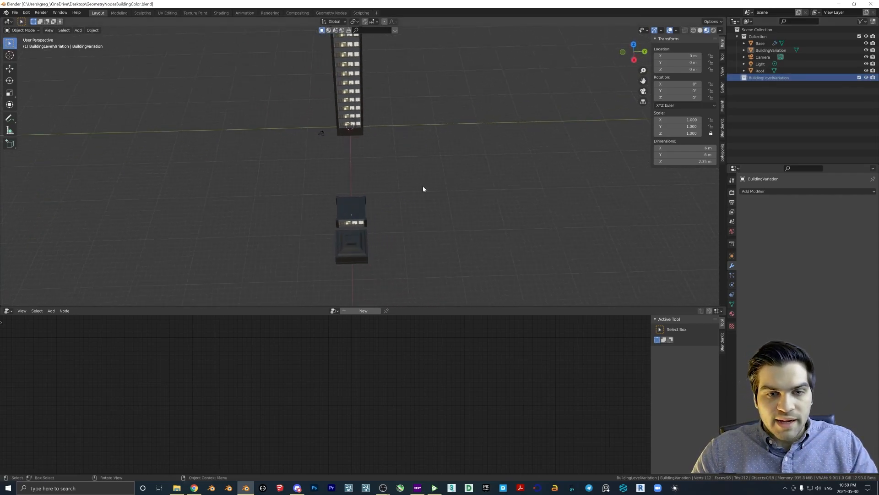
left_click_drag(351, 213, 352, 241)
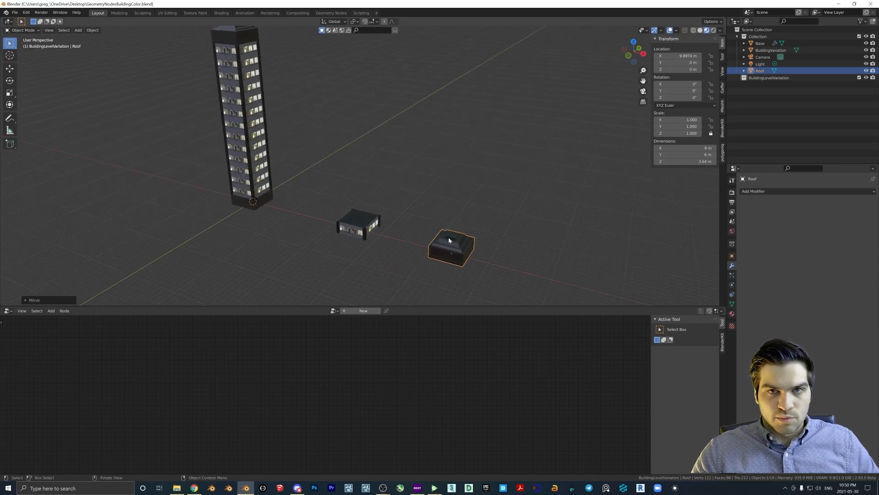
mouse_move(441, 233)
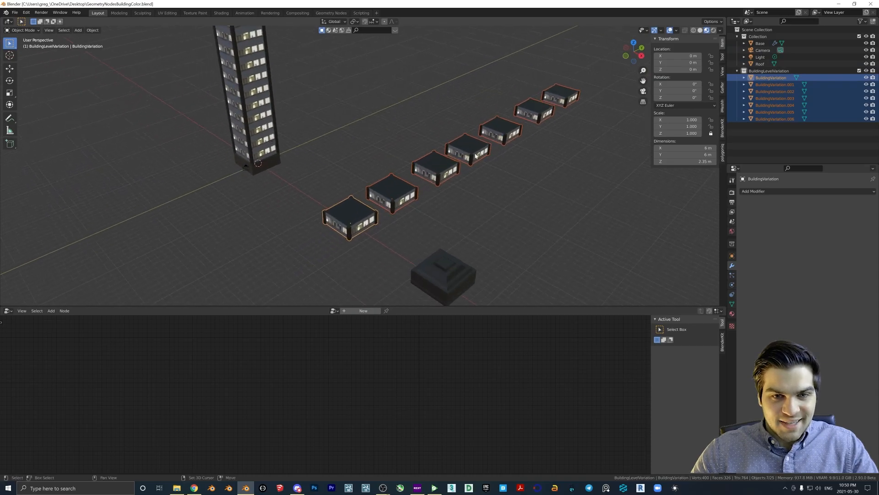
key("Tab")
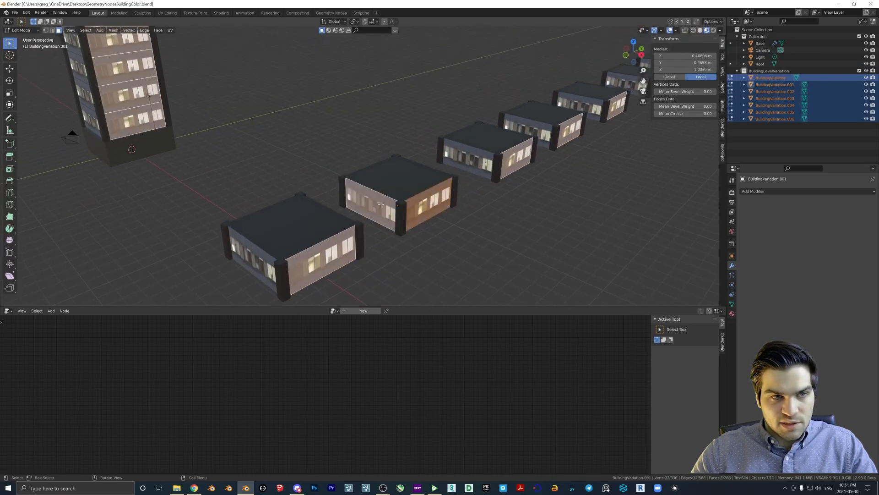
Shift BuildingVariation.001's UV island onto a different window row of the facade texture.
left_click(167, 13)
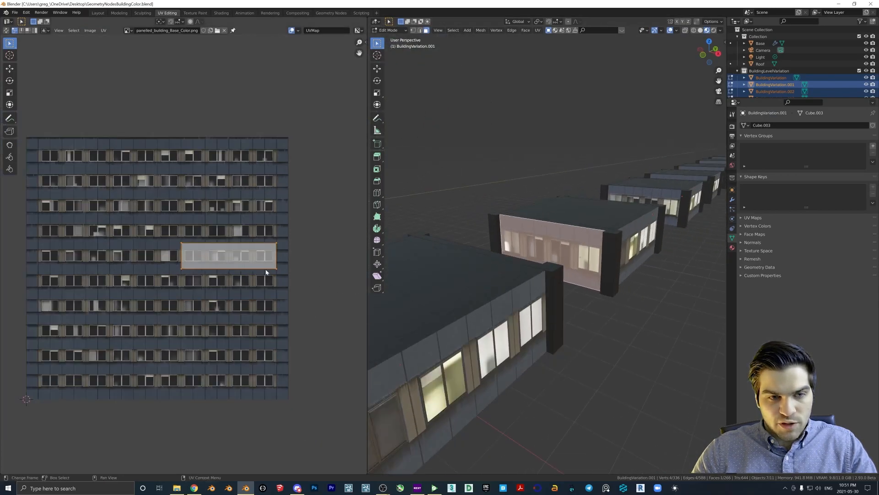
left_click_drag(229, 256, 209, 256)
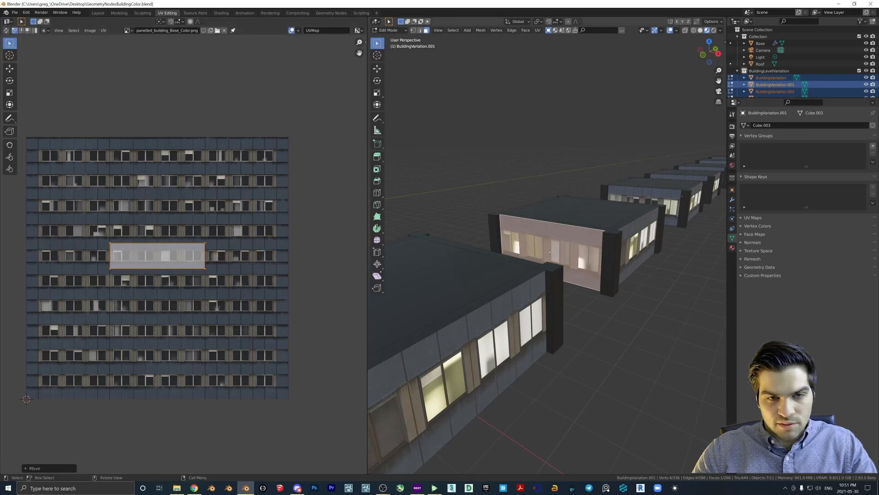
left_click_drag(157, 255, 228, 303)
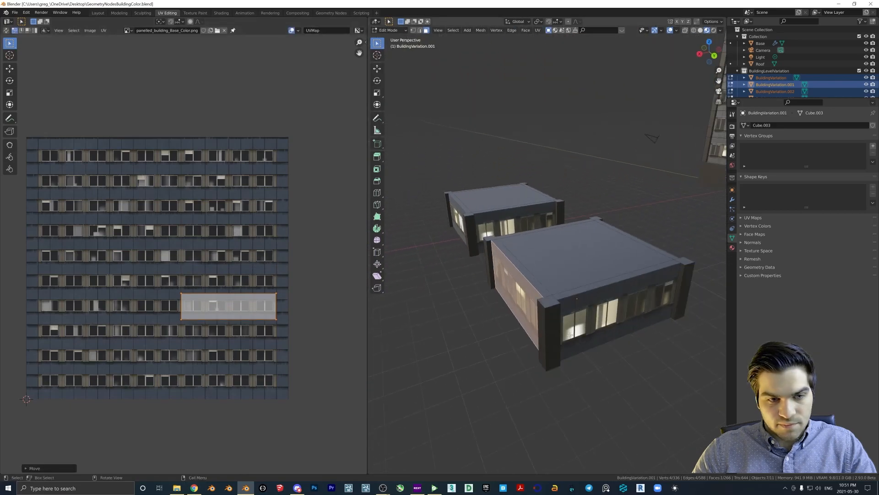
left_click_drag(229, 304, 104, 156)
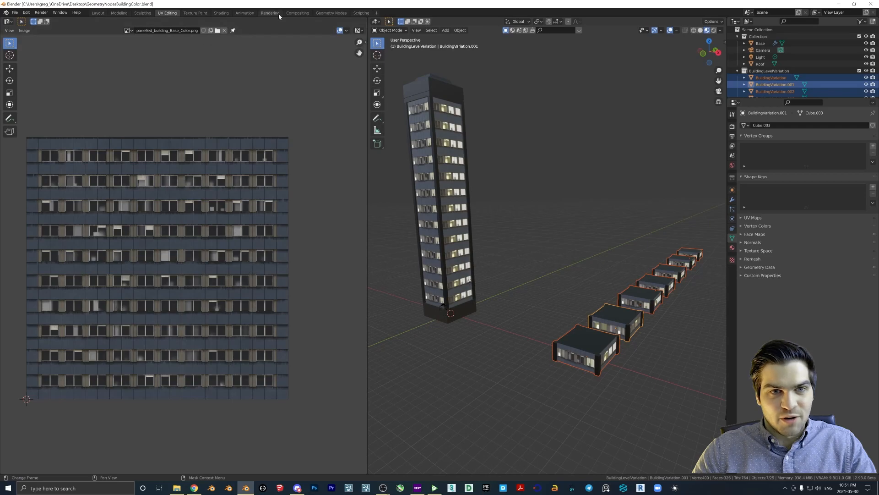
Wire a new Group Input Seed socket into the tower's random floor pick and set it on the modifier.
left_click(97, 12)
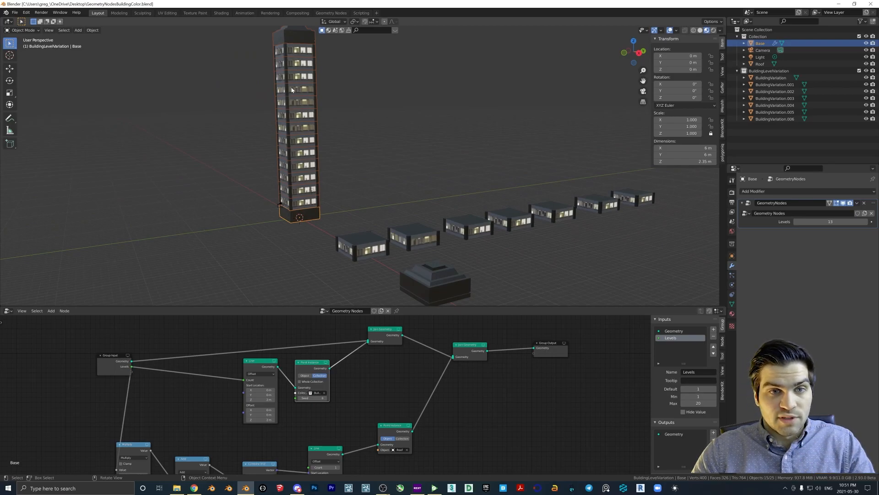
mouse_move(654, 193)
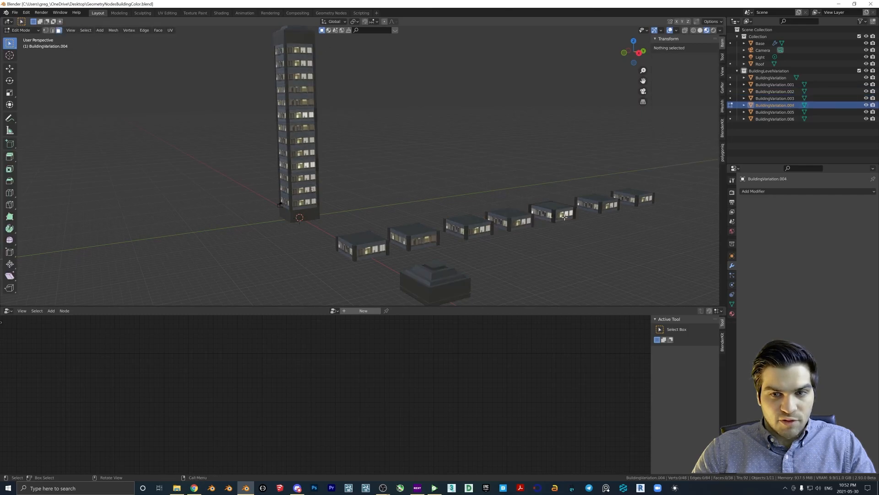
key("Tab")
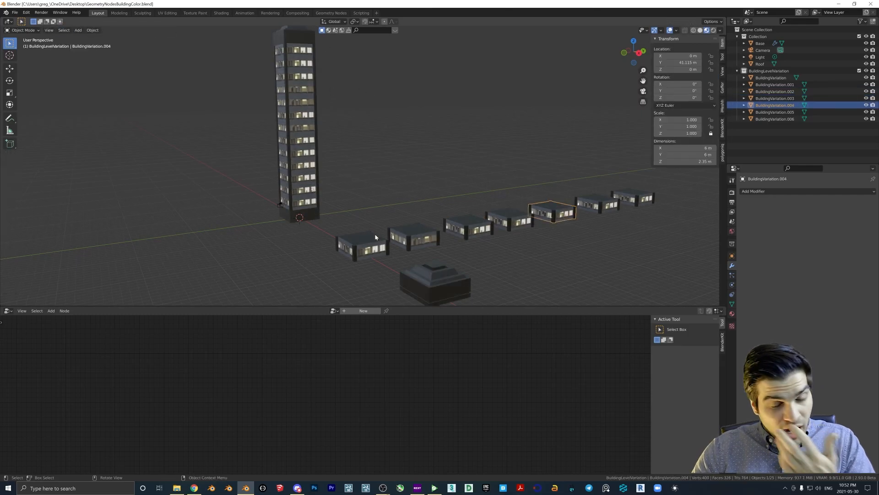
left_click(760, 43)
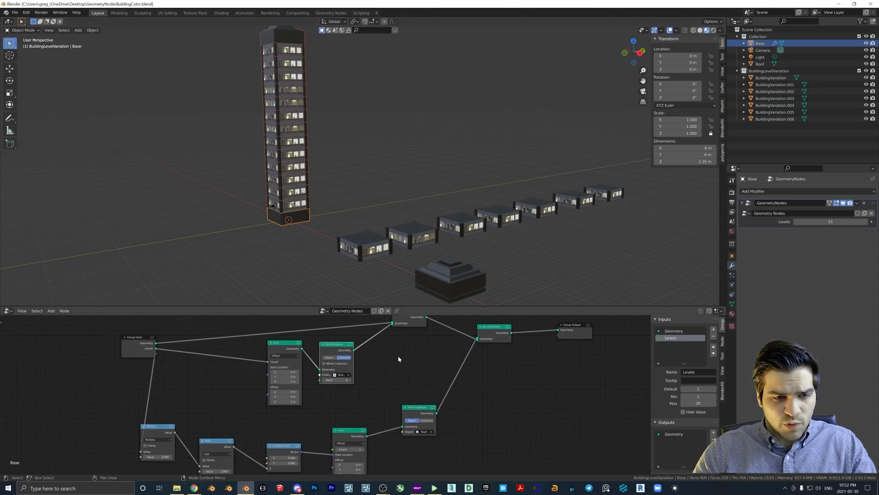
left_click_drag(163, 348, 132, 359)
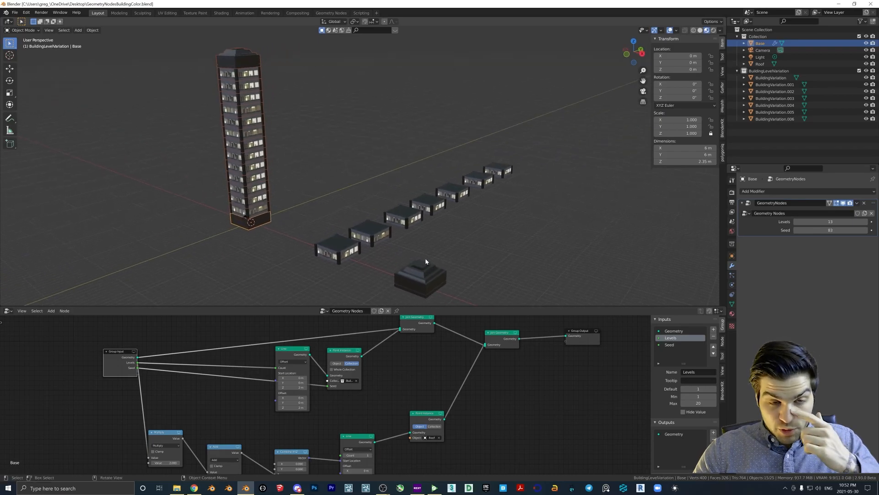
mouse_move(462, 231)
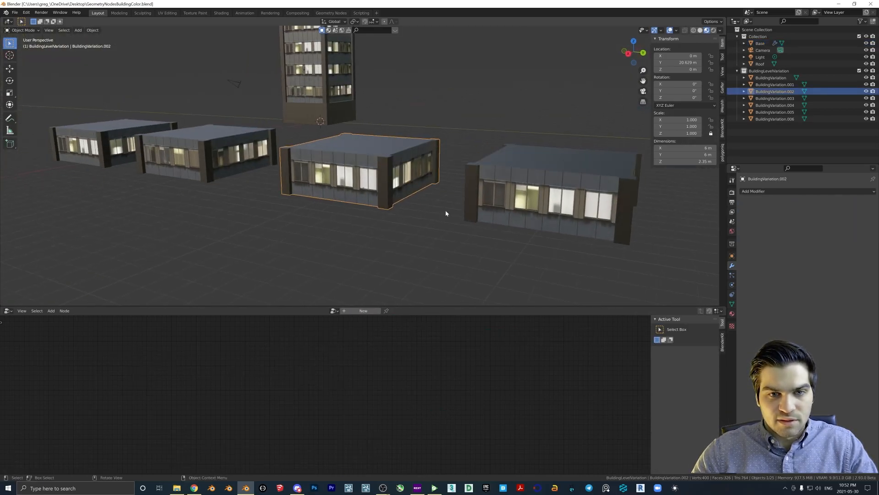
key("Tab")
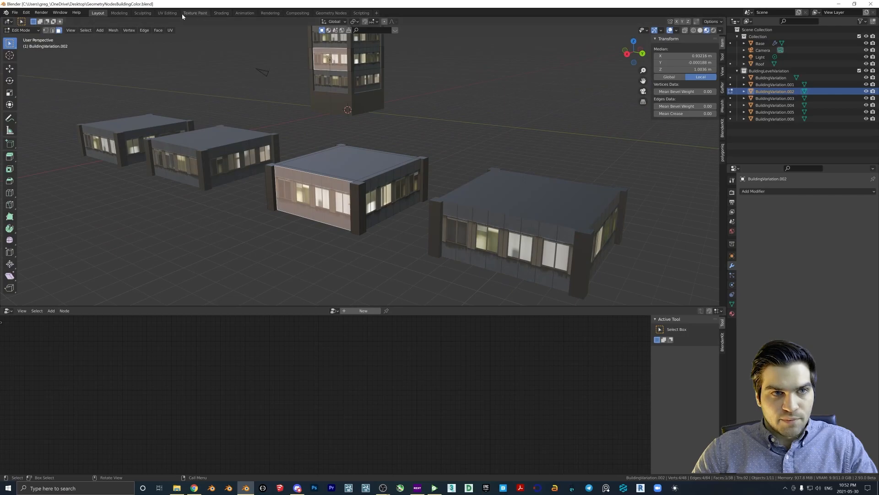
Move the UV islands of BuildingVariation.002 through .006 each onto a different window row.
left_click(167, 12)
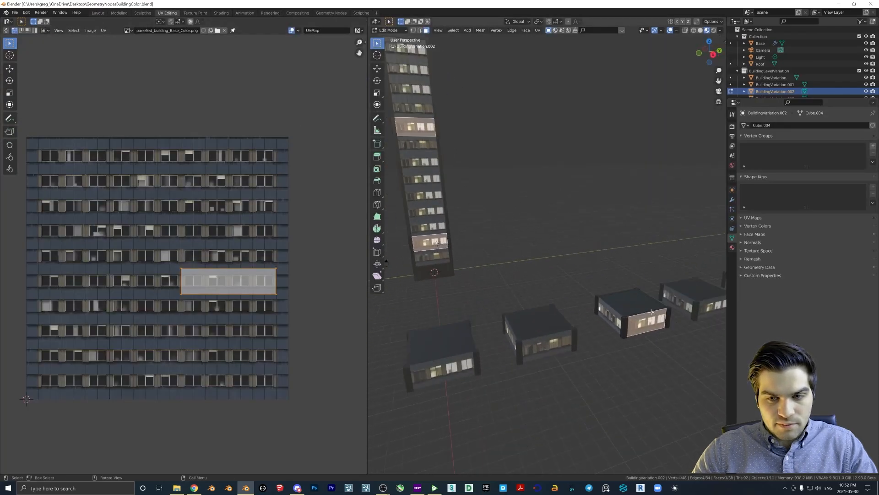
key("g")
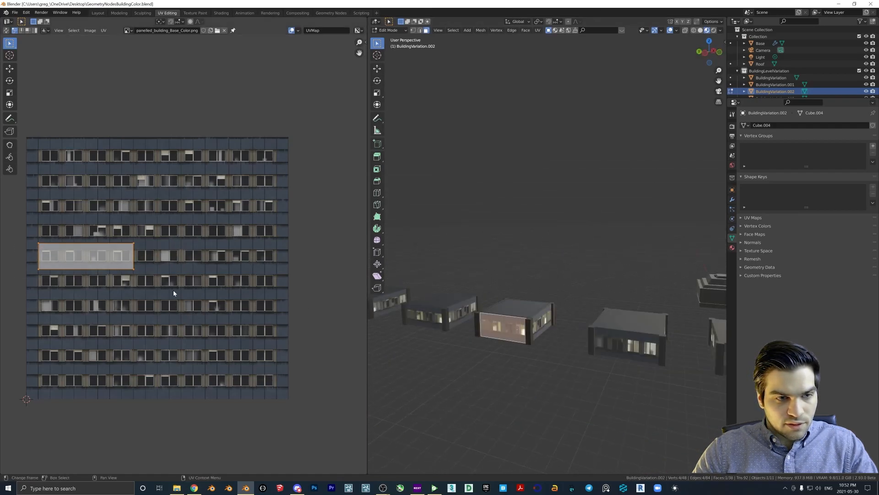
left_click_drag(85, 255, 167, 306)
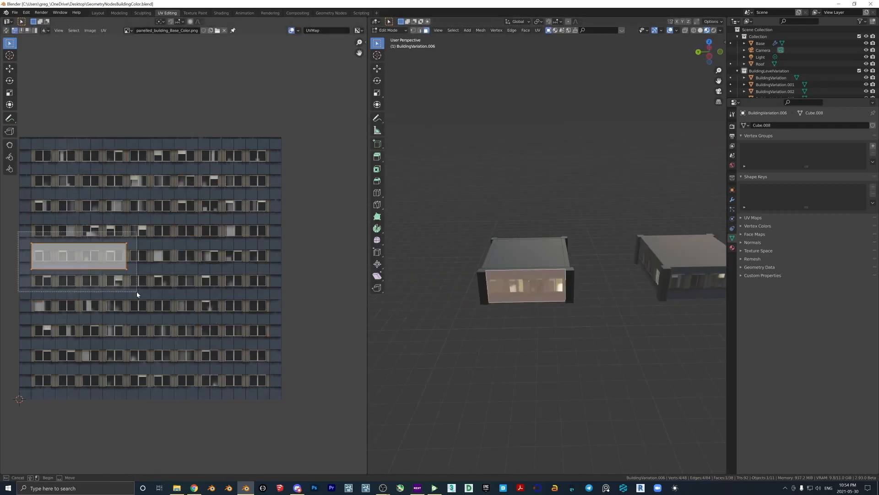
left_click_drag(79, 255, 150, 380)
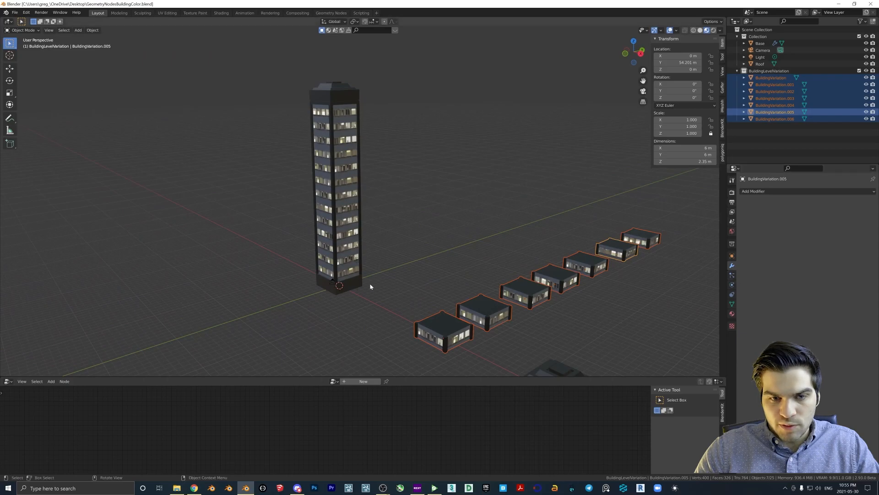
Duplicate the Base tower twice and give each copy its own Levels count and Seed.
left_click(761, 43)
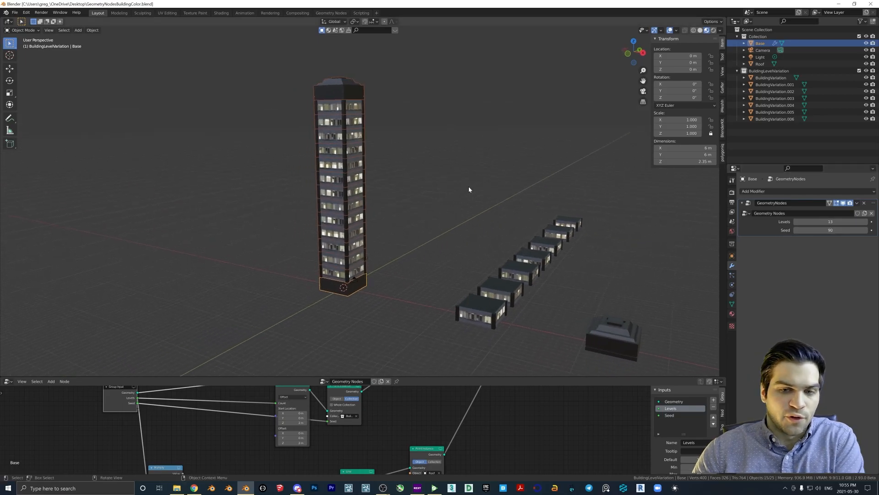
mouse_move(408, 203)
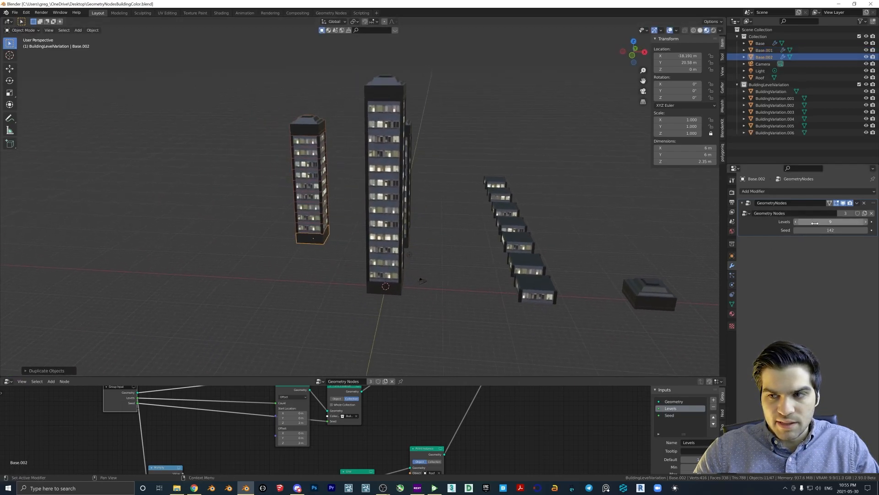
left_click_drag(814, 222, 836, 222)
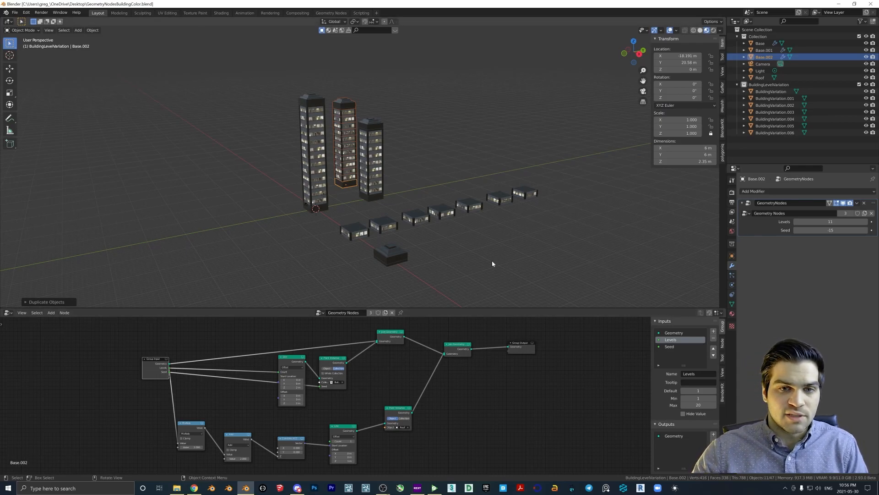
mouse_move(457, 257)
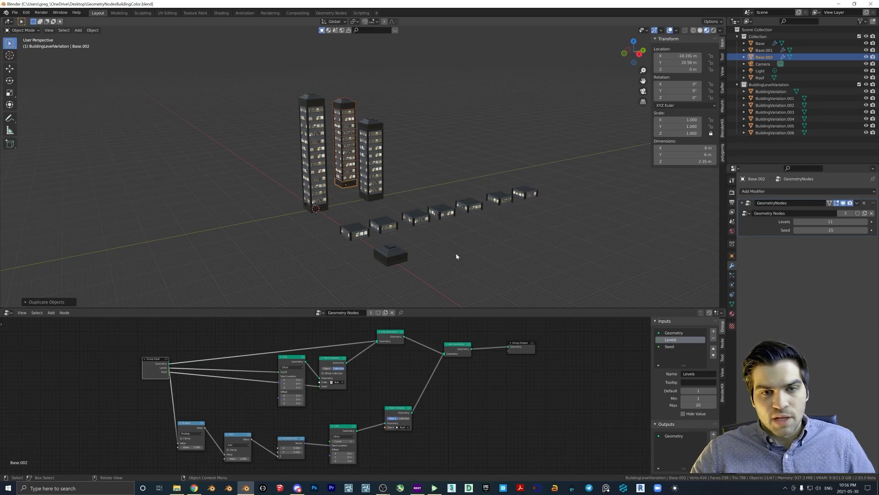
mouse_move(460, 242)
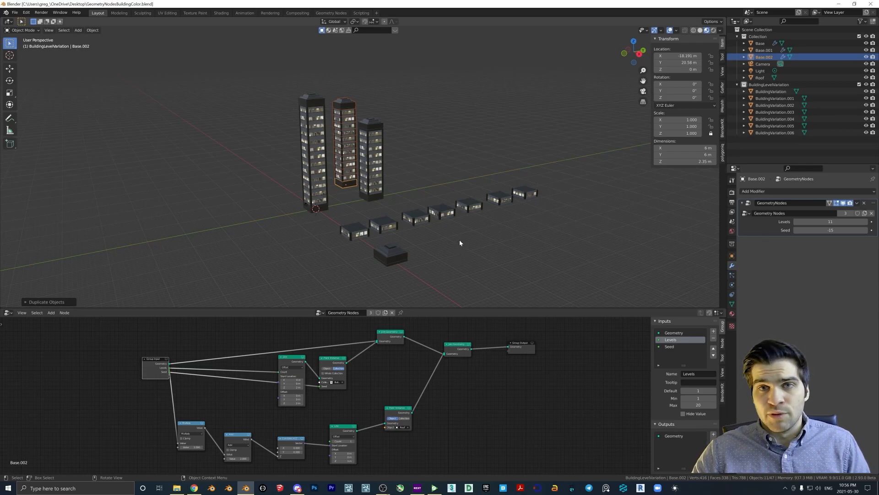
mouse_move(456, 242)
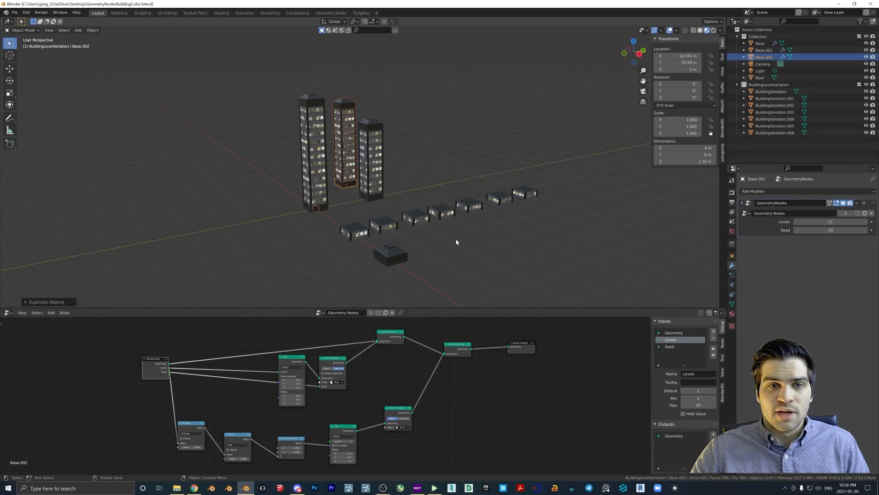
mouse_move(422, 236)
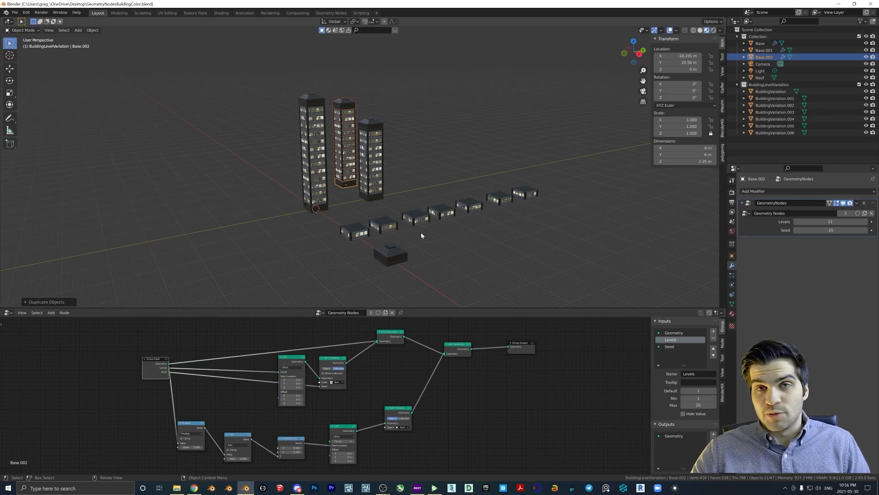